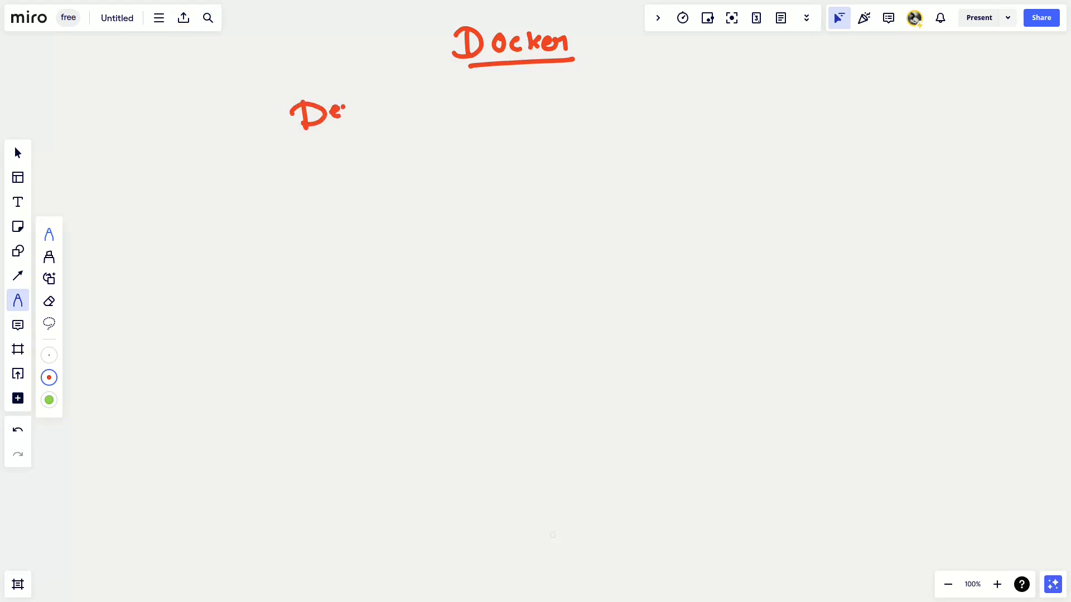
Step: Handwrite 'DevOps Roadmap' in red beneath the Docker heading
{"action": "left_click_drag", "start_coordinate": [334, 112], "coordinate": [407, 109]}
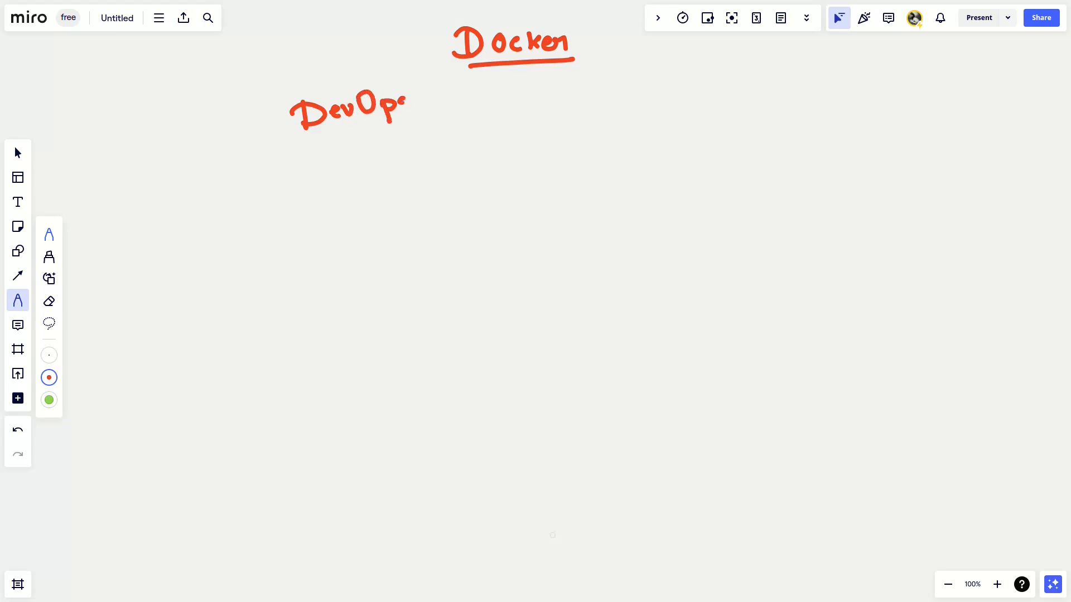
{"action": "left_click_drag", "start_coordinate": [396, 99], "coordinate": [399, 113]}
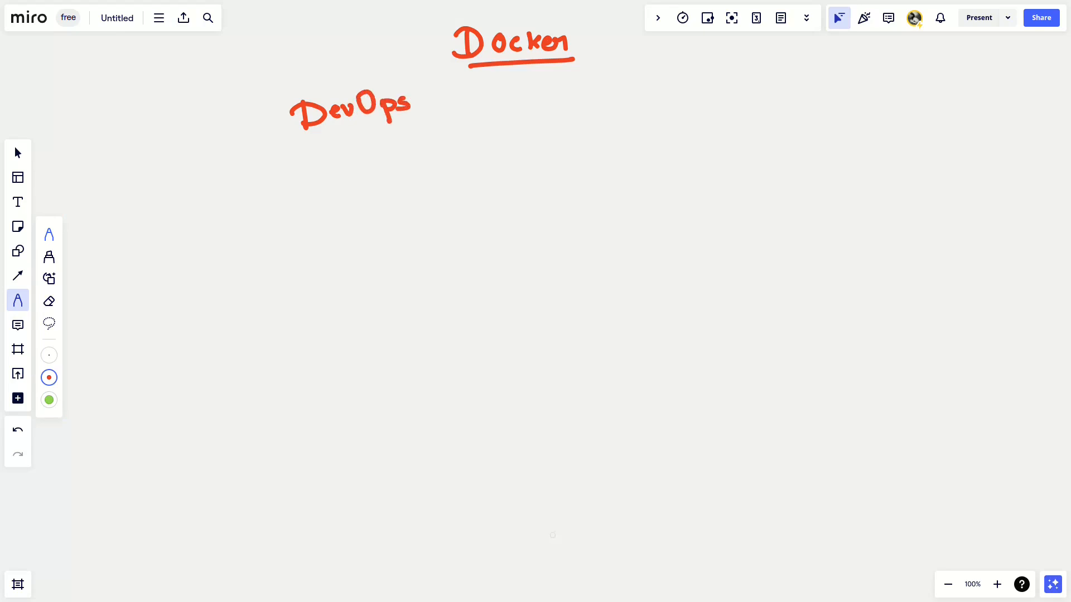
{"action": "left_click", "coordinate": [428, 89]}
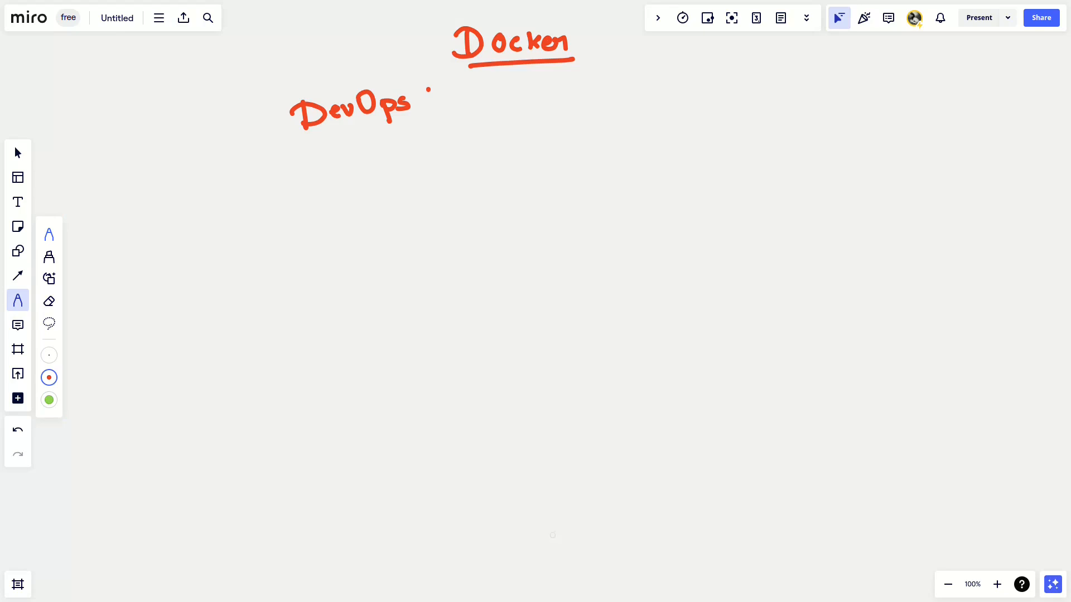
{"action": "left_click_drag", "start_coordinate": [426, 92], "coordinate": [461, 99]}
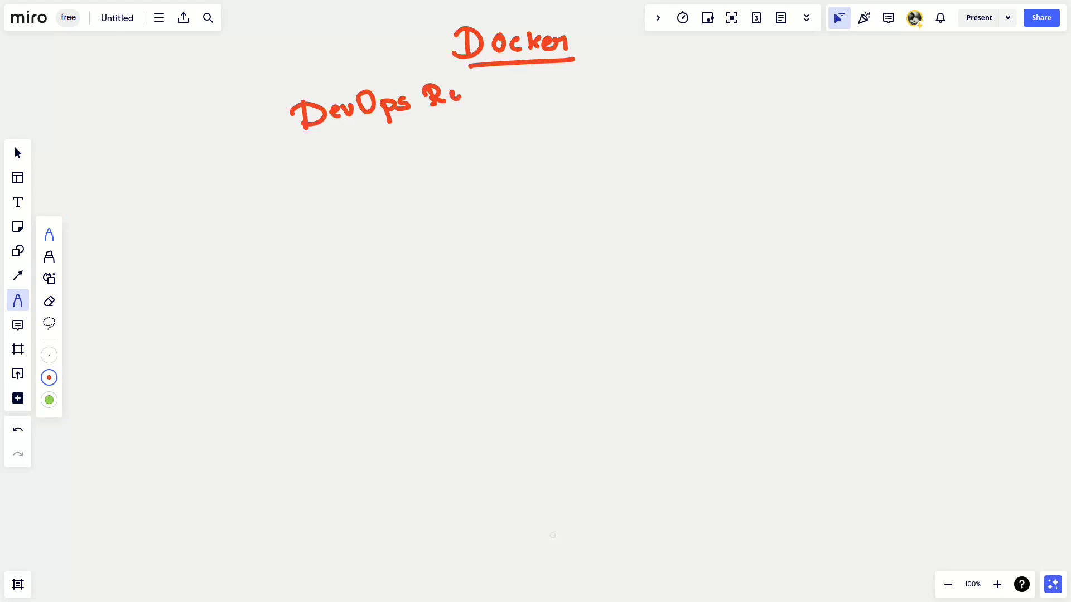
{"action": "left_click_drag", "start_coordinate": [464, 92], "coordinate": [526, 88]}
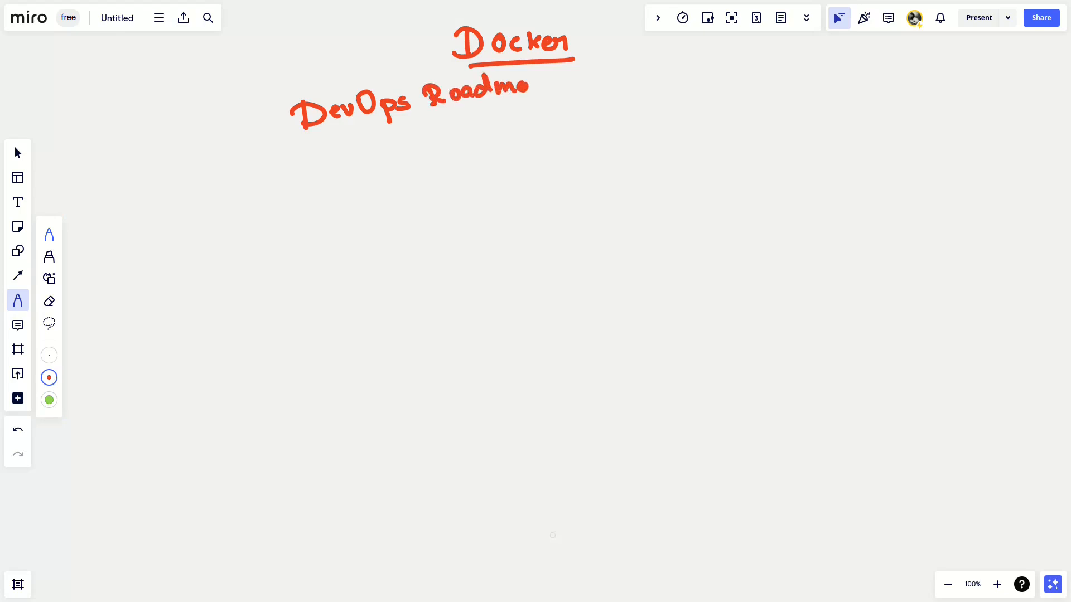
{"action": "left_click_drag", "start_coordinate": [341, 142], "coordinate": [539, 96]}
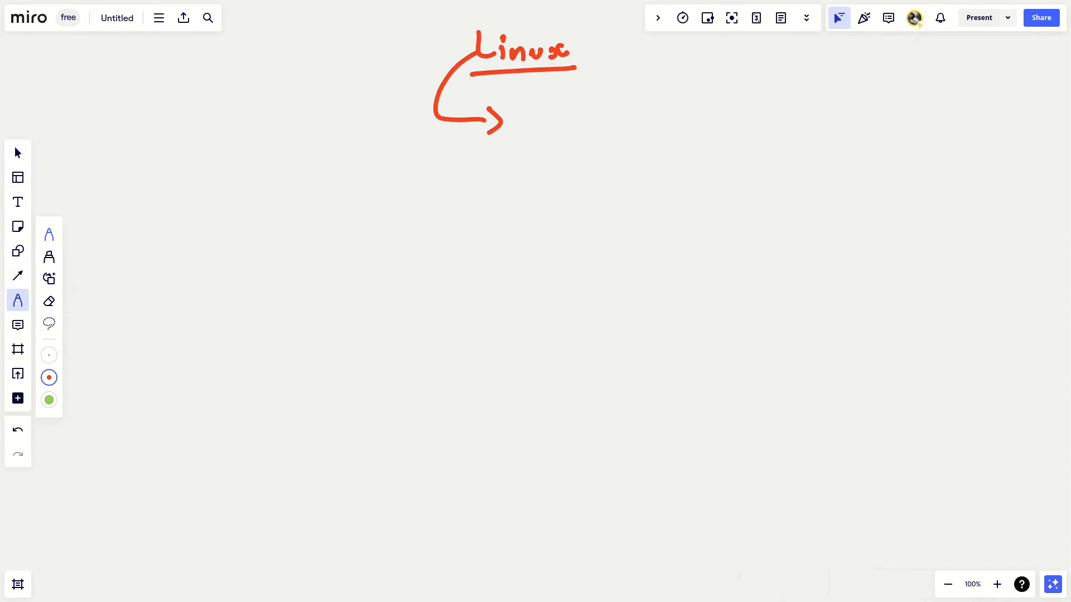
Step: Write 'Microsoft' below the large hand-drawn box
{"action": "left_click", "coordinate": [280, 163]}
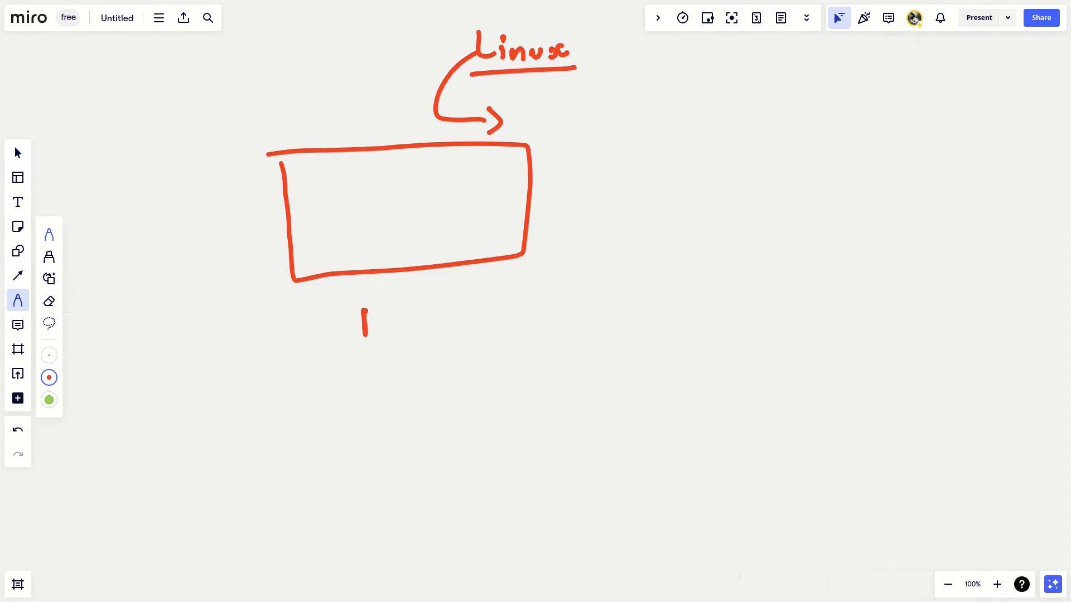
{"action": "left_click_drag", "start_coordinate": [361, 316], "coordinate": [464, 314]}
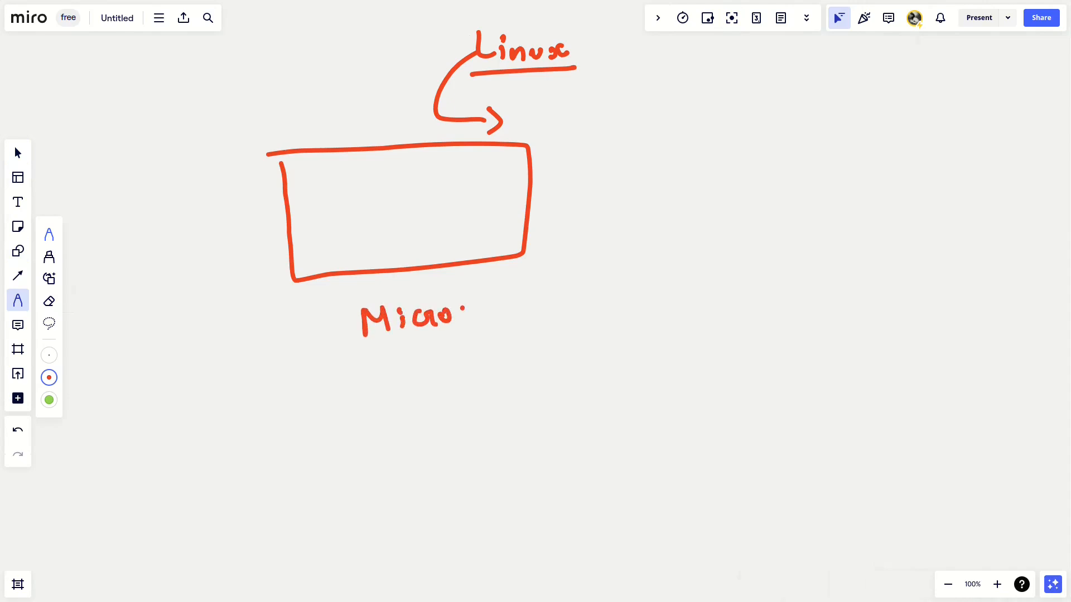
{"action": "left_click_drag", "start_coordinate": [468, 314], "coordinate": [505, 314]}
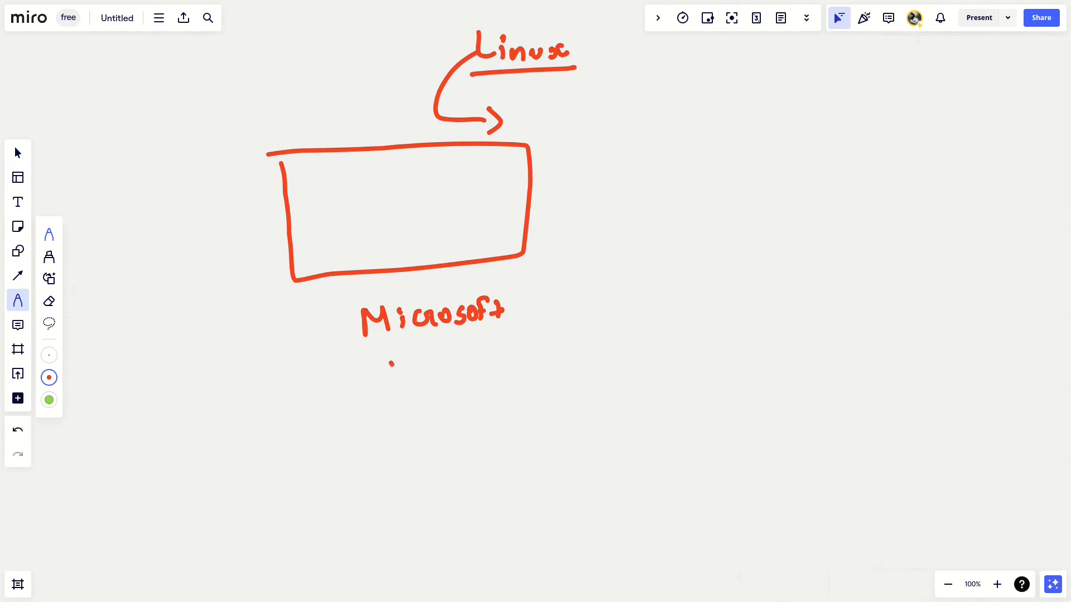
Step: Write 'Windows 11', box it, and add an 'OS' label with an arrow
{"action": "left_click_drag", "start_coordinate": [389, 372], "coordinate": [472, 368]}
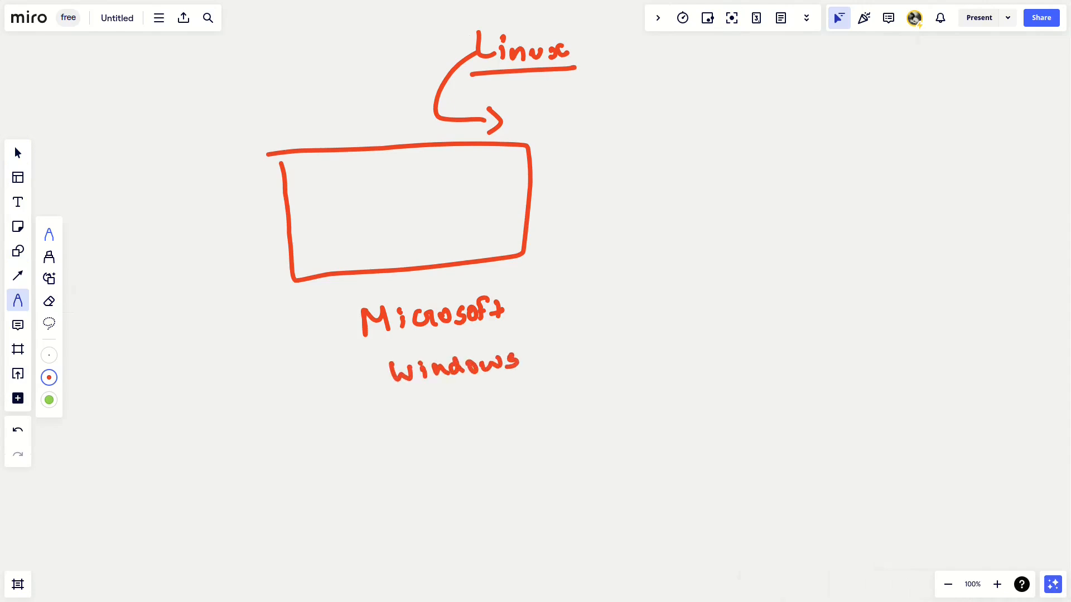
{"action": "left_click", "coordinate": [527, 351]}
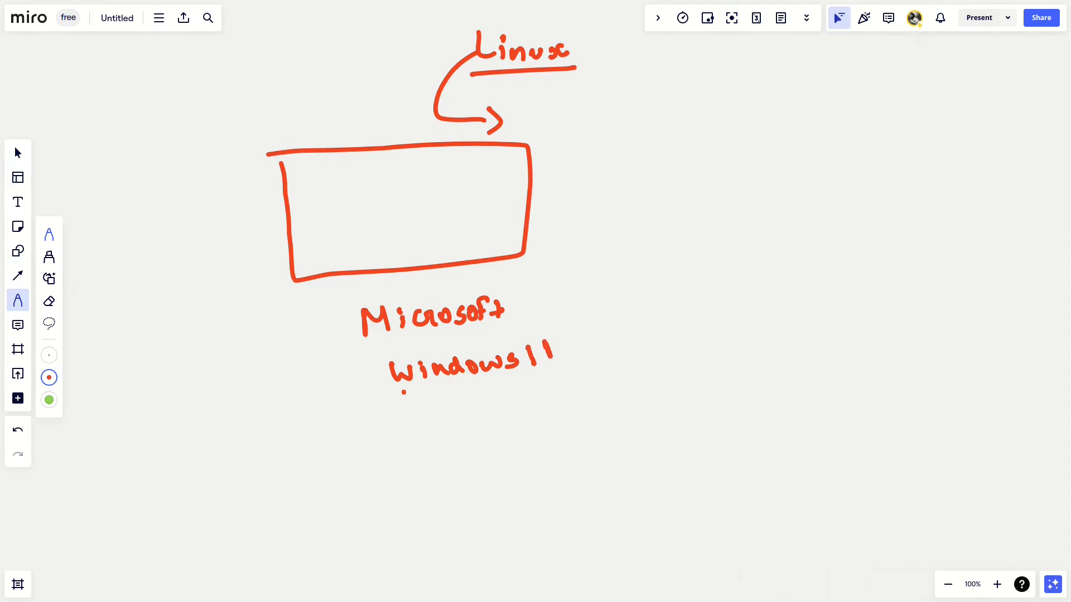
{"action": "left_click_drag", "start_coordinate": [407, 392], "coordinate": [563, 362]}
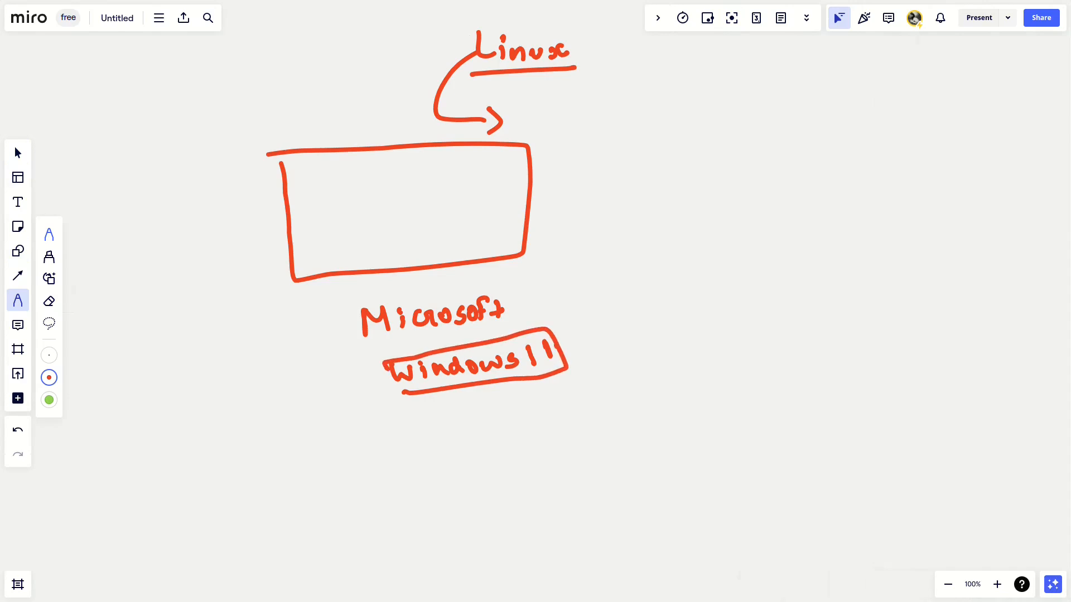
{"action": "left_click_drag", "start_coordinate": [389, 390], "coordinate": [403, 433]}
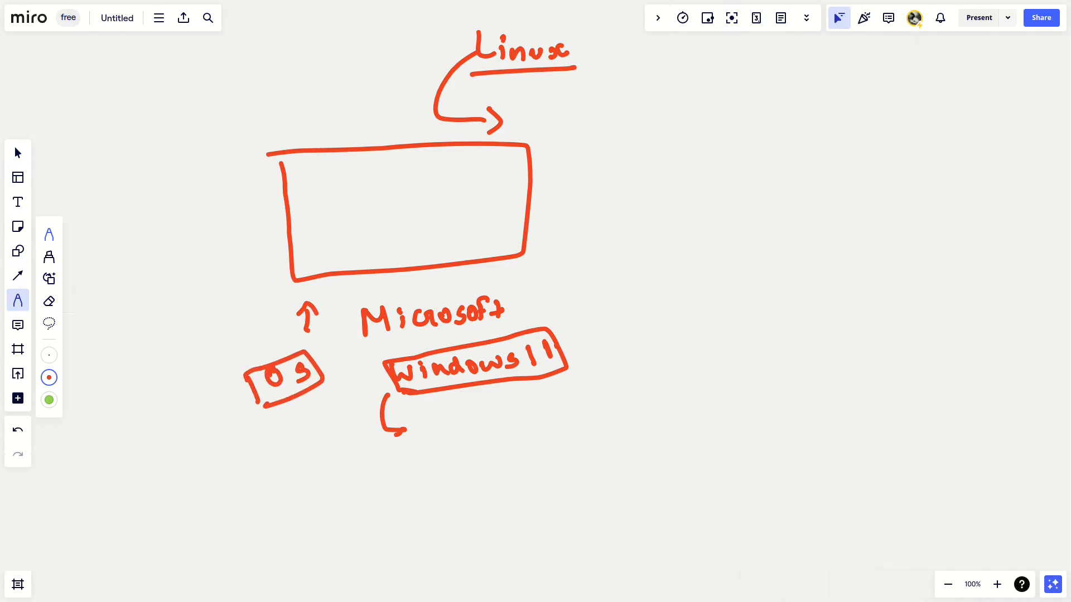
Step: Draw an arrow from Linux to a second box on the right
{"action": "left_click", "coordinate": [541, 88]}
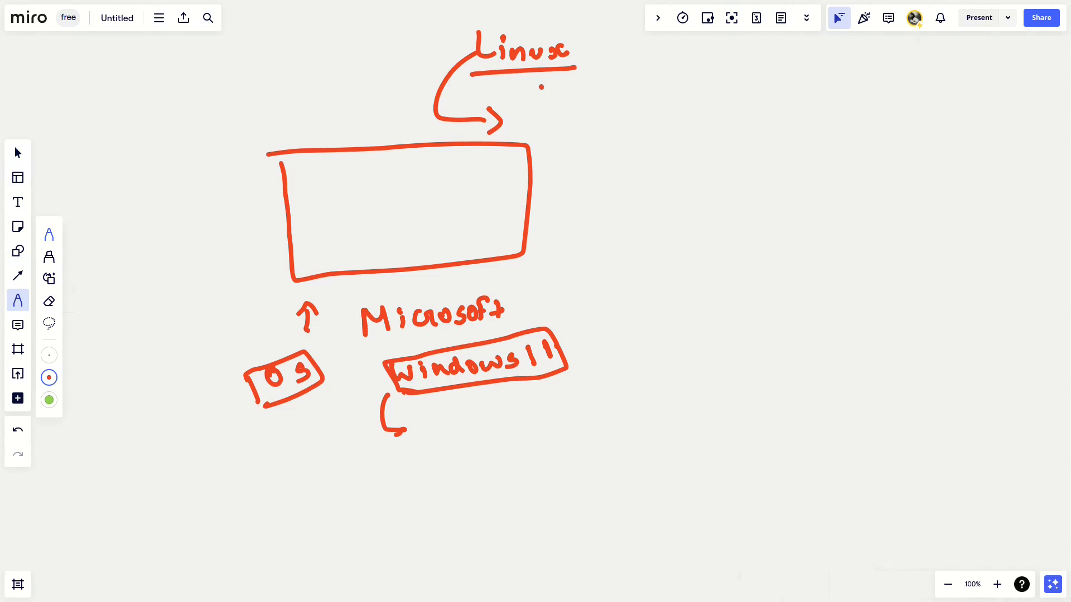
{"action": "left_click_drag", "start_coordinate": [543, 85], "coordinate": [656, 208]}
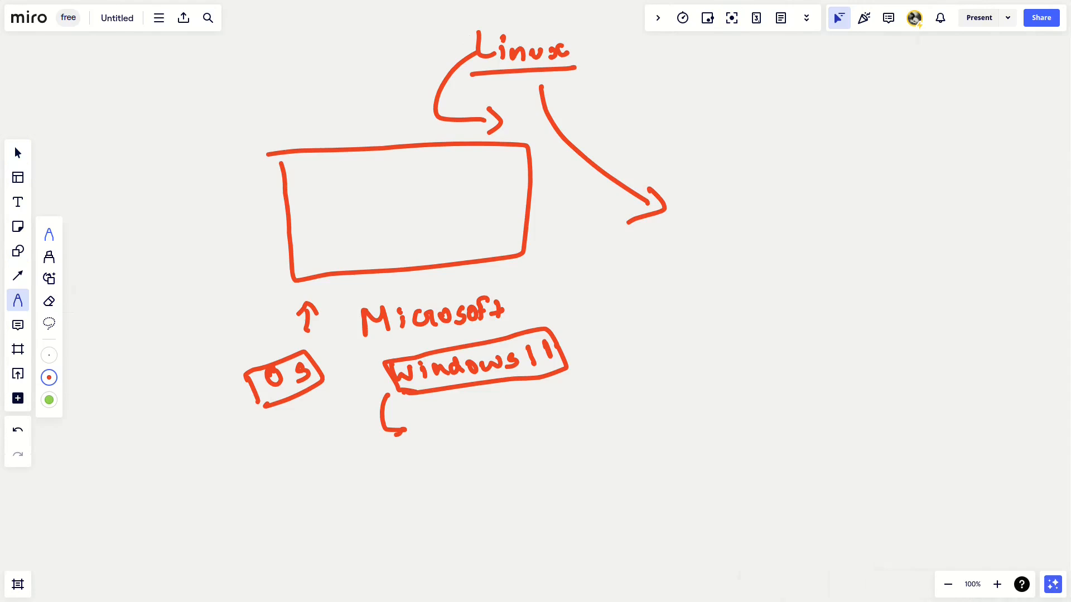
{"action": "left_click", "coordinate": [683, 164]}
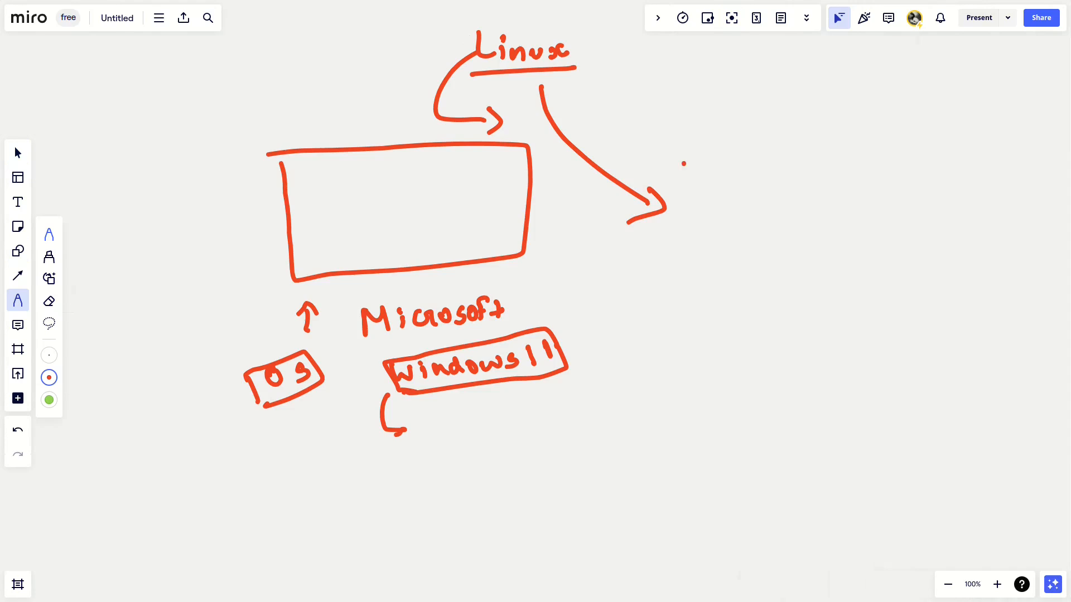
{"action": "left_click_drag", "start_coordinate": [687, 163], "coordinate": [690, 265]}
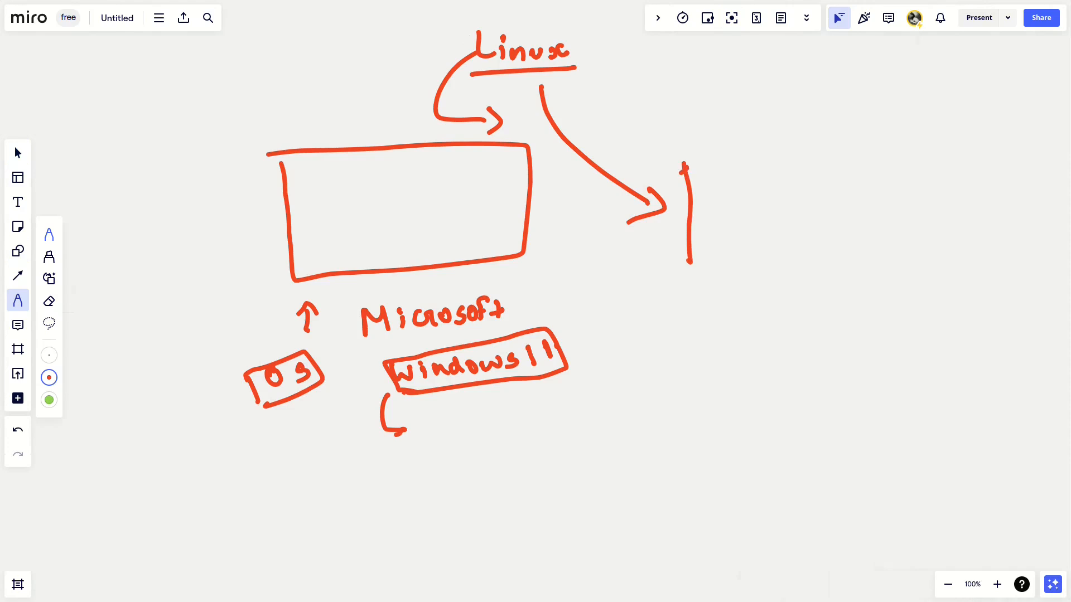
{"action": "left_click_drag", "start_coordinate": [686, 164], "coordinate": [816, 267]}
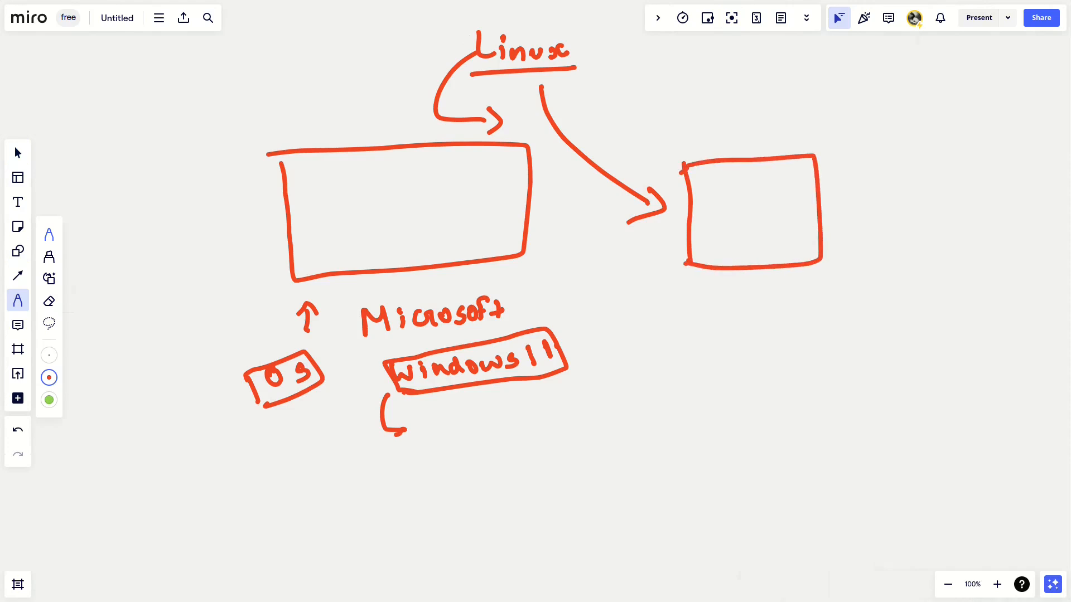
Step: Write 'Linus Torvalds', bracket it, and draw an arrow to 'Repo'
{"action": "type", "text": "Li"}
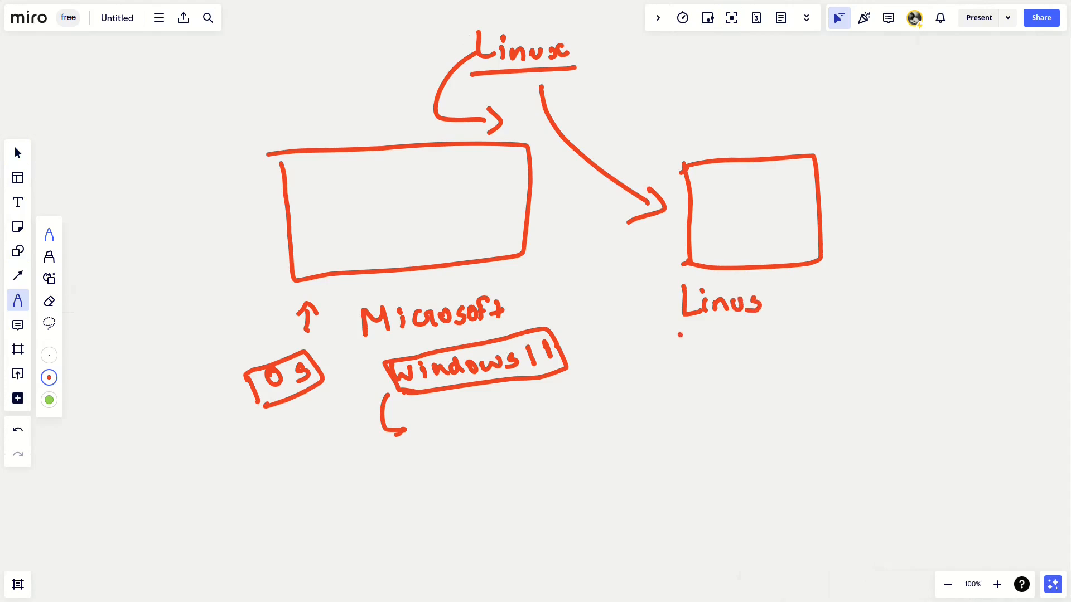
{"action": "left_click_drag", "start_coordinate": [687, 334], "coordinate": [721, 355]}
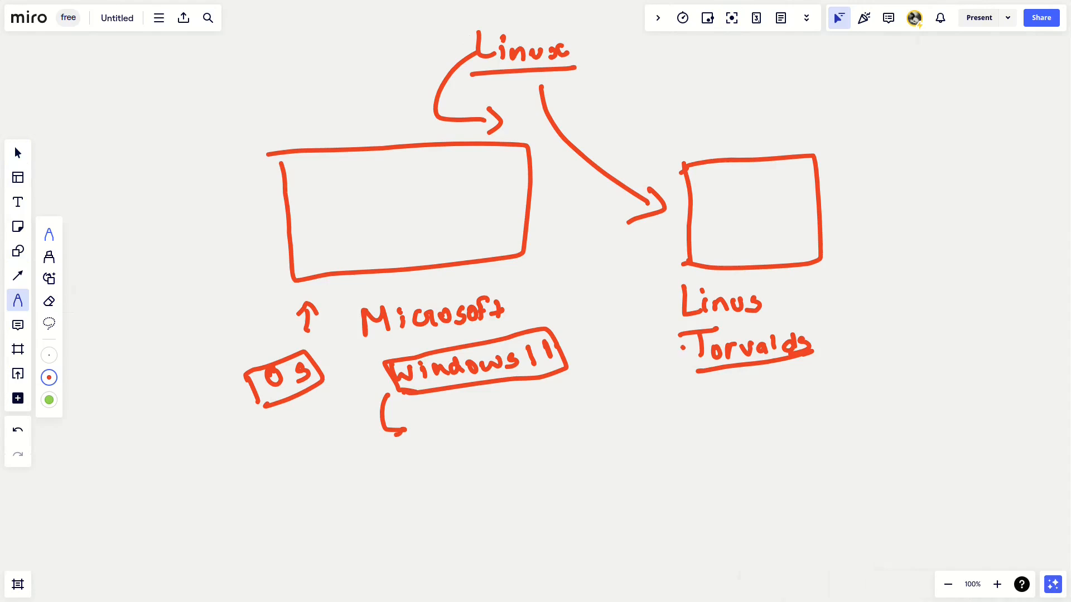
{"action": "left_click_drag", "start_coordinate": [680, 306], "coordinate": [679, 350]}
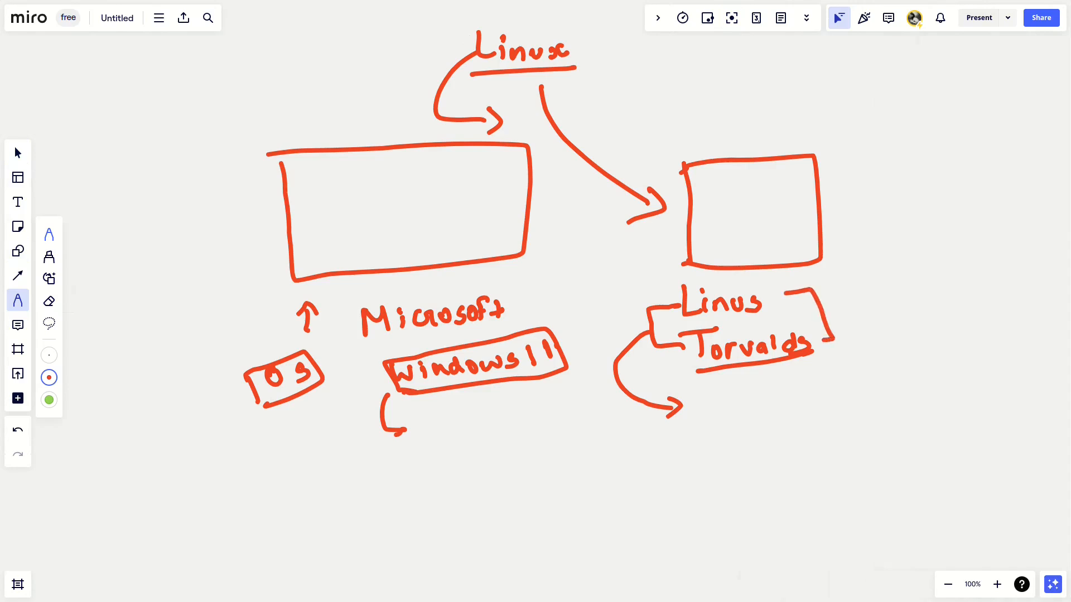
{"action": "left_click_drag", "start_coordinate": [826, 314], "coordinate": [874, 314]}
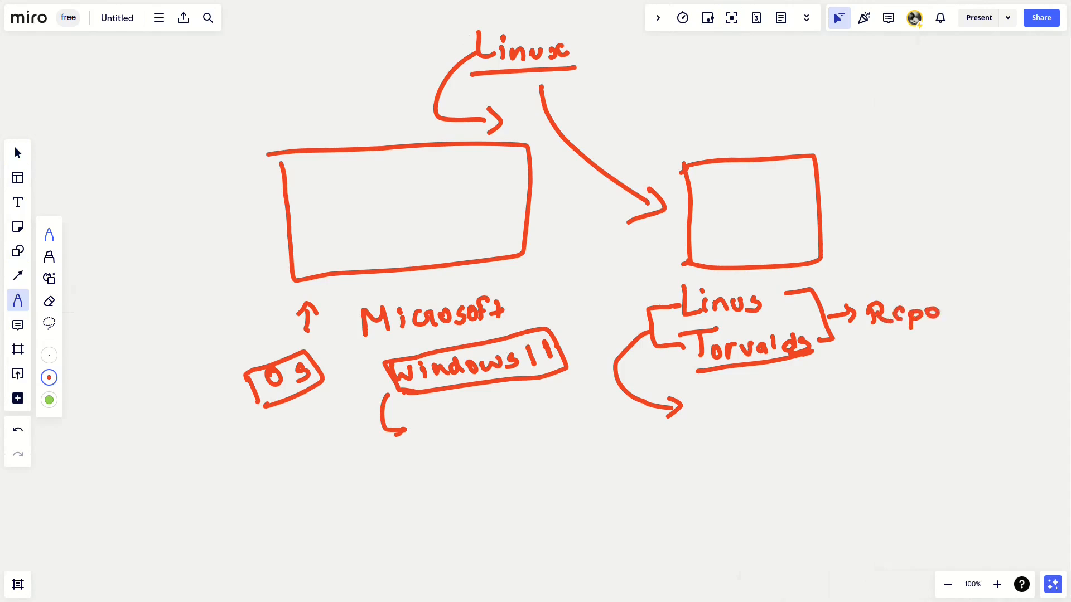
{"action": "left_click_drag", "start_coordinate": [768, 425], "coordinate": [734, 497]}
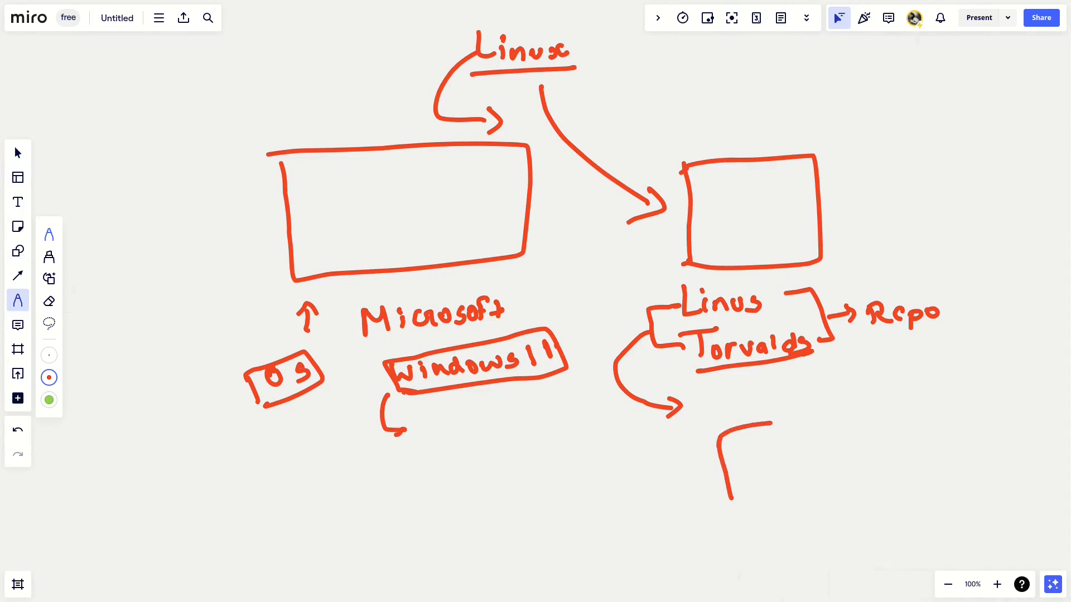
Step: Draw a row of small distribution boxes below the Repo arrow
{"action": "left_click_drag", "start_coordinate": [720, 434], "coordinate": [799, 505]}
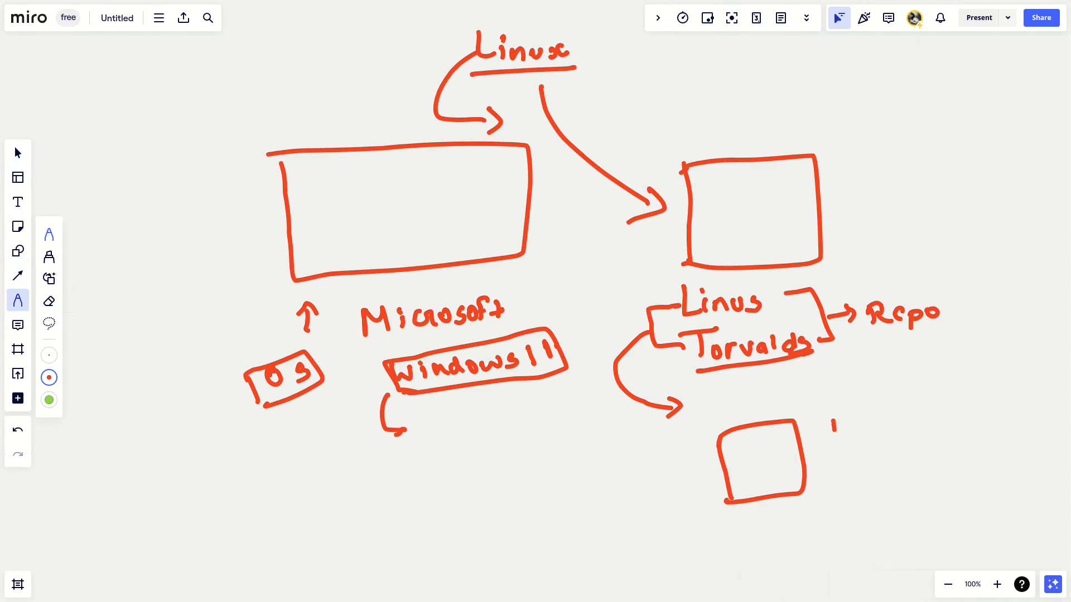
{"action": "left_click_drag", "start_coordinate": [830, 420], "coordinate": [895, 492]}
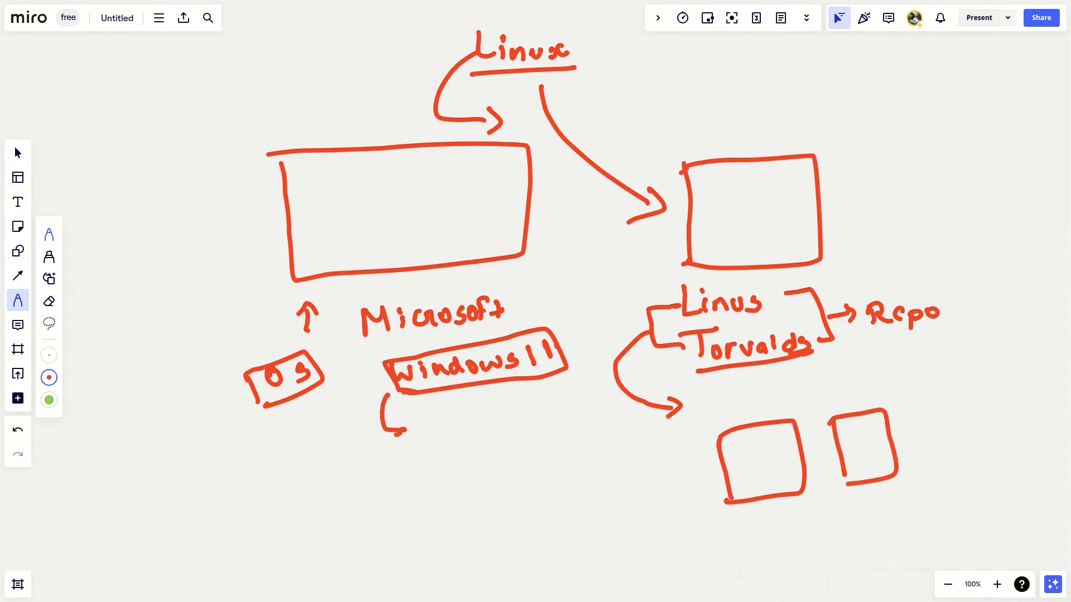
{"action": "left_click_drag", "start_coordinate": [929, 410], "coordinate": [984, 454]}
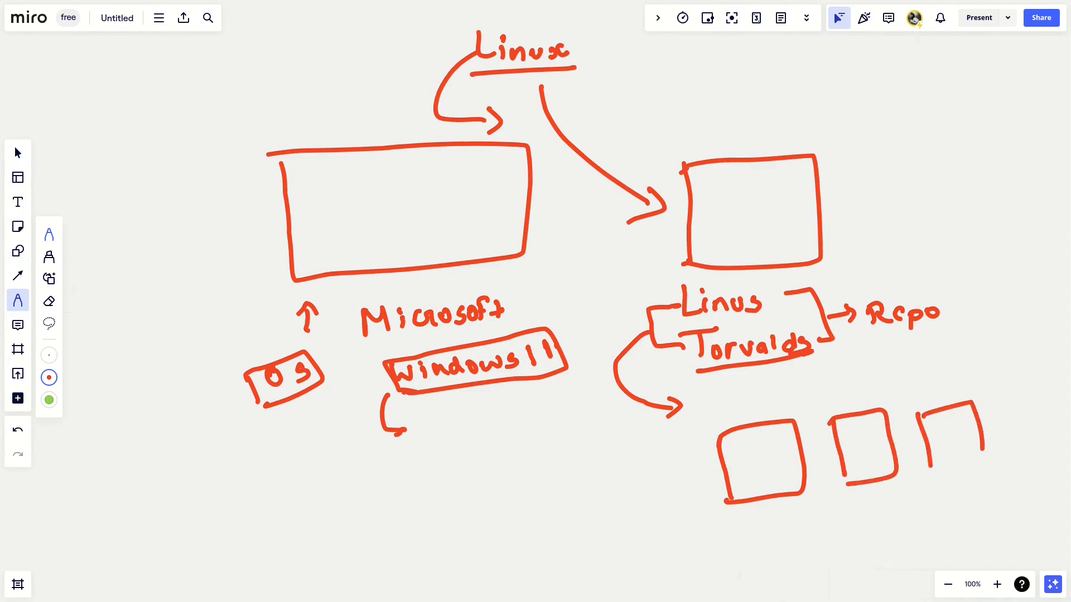
{"action": "left_click_drag", "start_coordinate": [784, 519], "coordinate": [789, 563]}
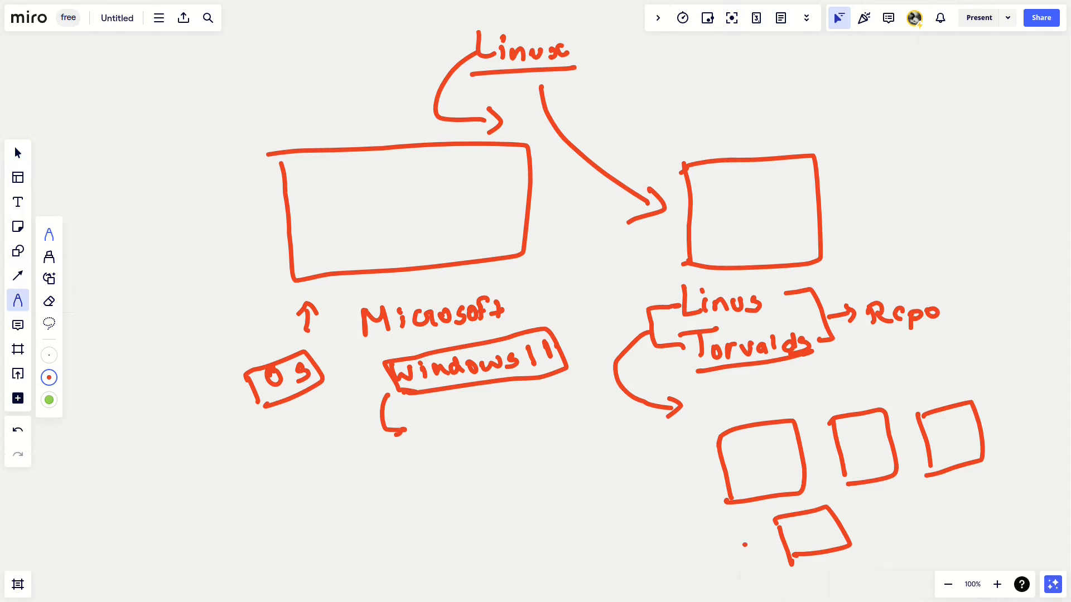
{"action": "left_click_drag", "start_coordinate": [743, 545], "coordinate": [776, 543]}
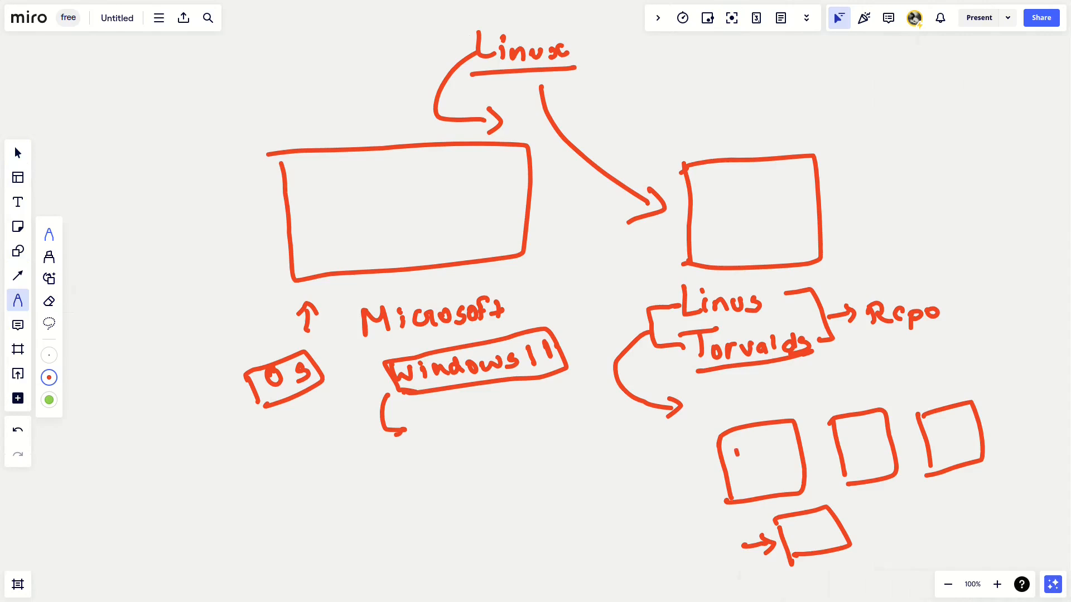
Step: Label the boxes 'Ub' and 'Ce' and write 'etc' beside them
{"action": "type", "text": "Ub"}
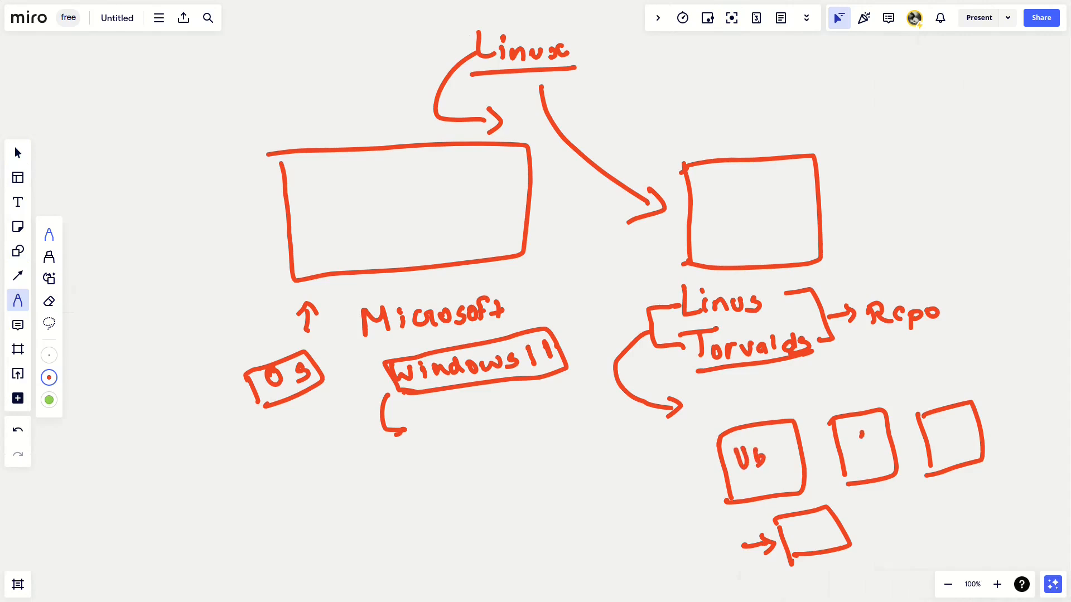
{"action": "type", "text": "Ce"}
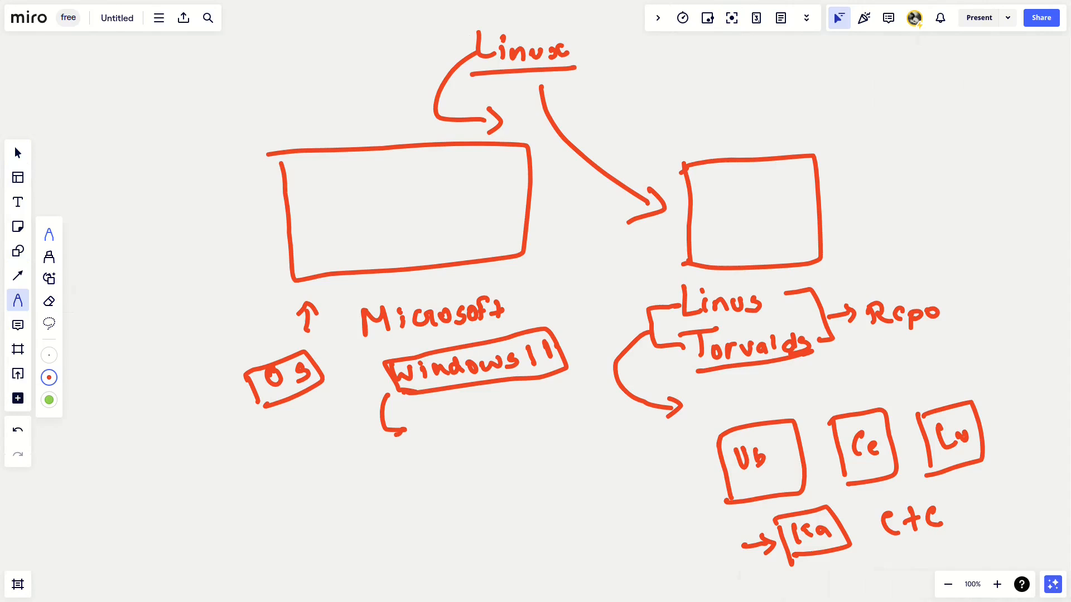
{"action": "left_click_drag", "start_coordinate": [830, 216], "coordinate": [868, 205]}
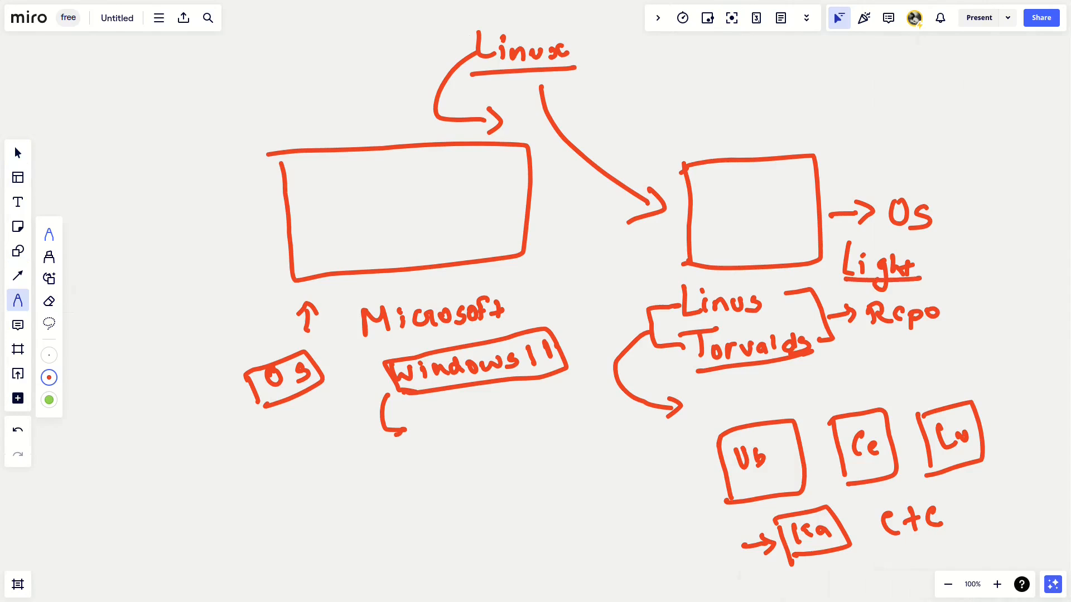
Step: Draw a small box near the top with a curved tail line below it
{"action": "left_click", "coordinate": [18, 301]}
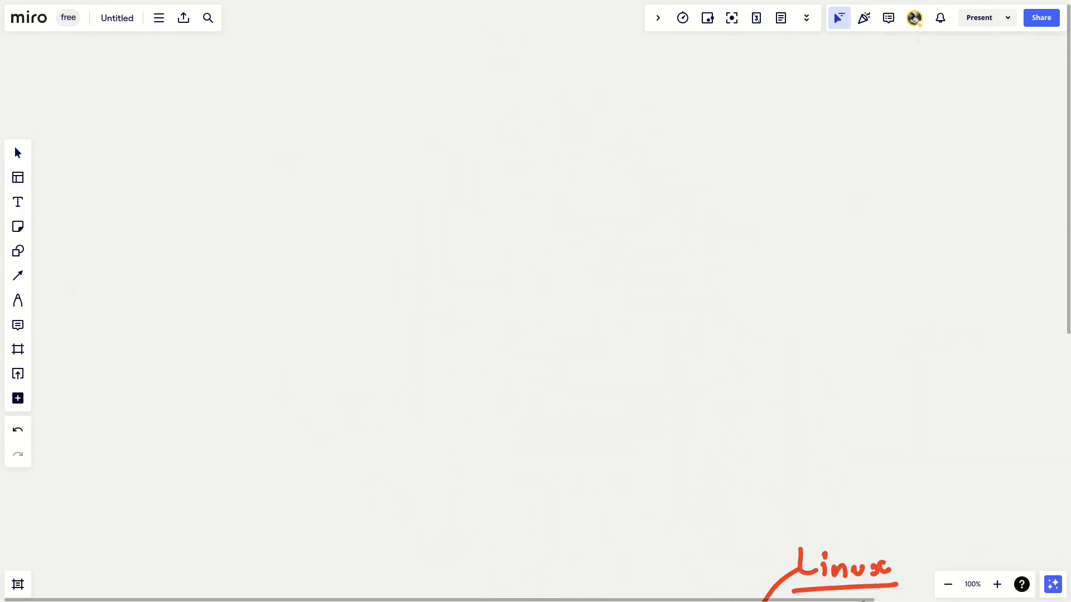
{"action": "left_click", "coordinate": [17, 300]}
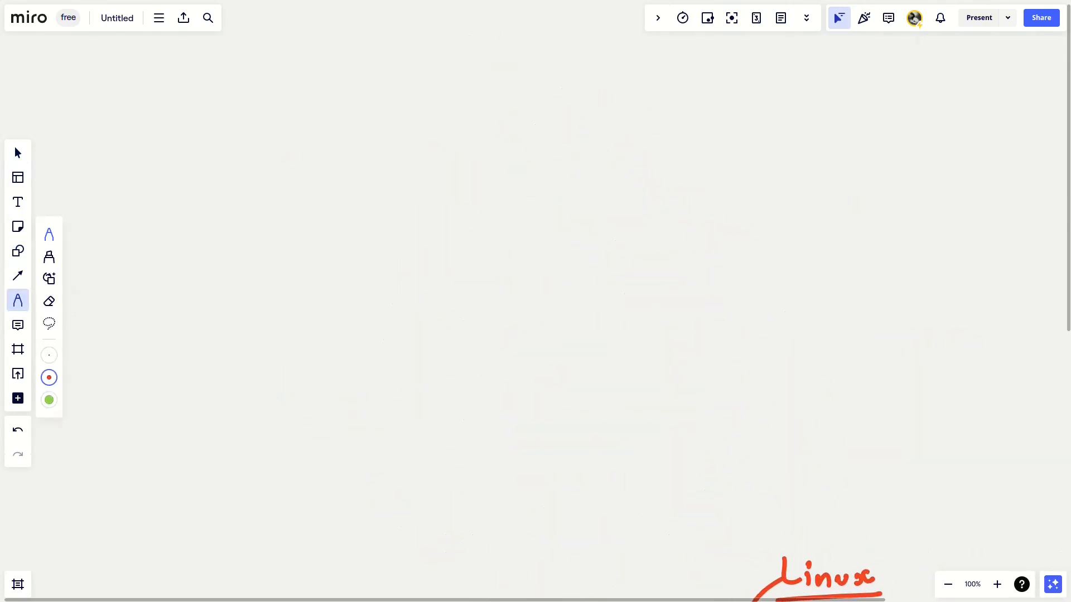
{"action": "left_click_drag", "start_coordinate": [359, 85], "coordinate": [361, 110]}
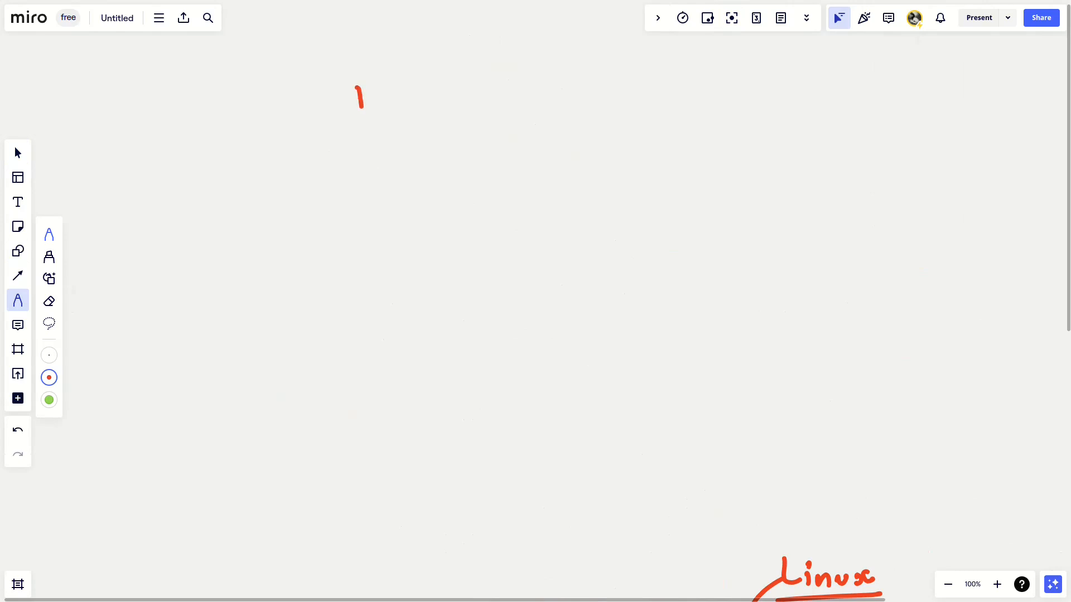
{"action": "left_click_drag", "start_coordinate": [359, 85], "coordinate": [466, 79]}
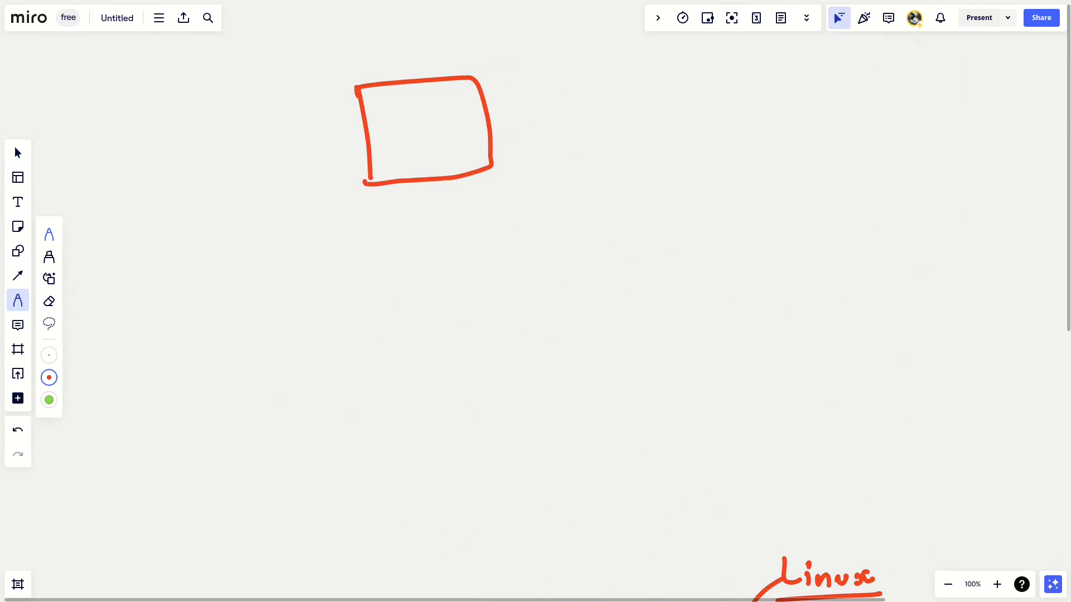
{"action": "left_click", "coordinate": [362, 147]}
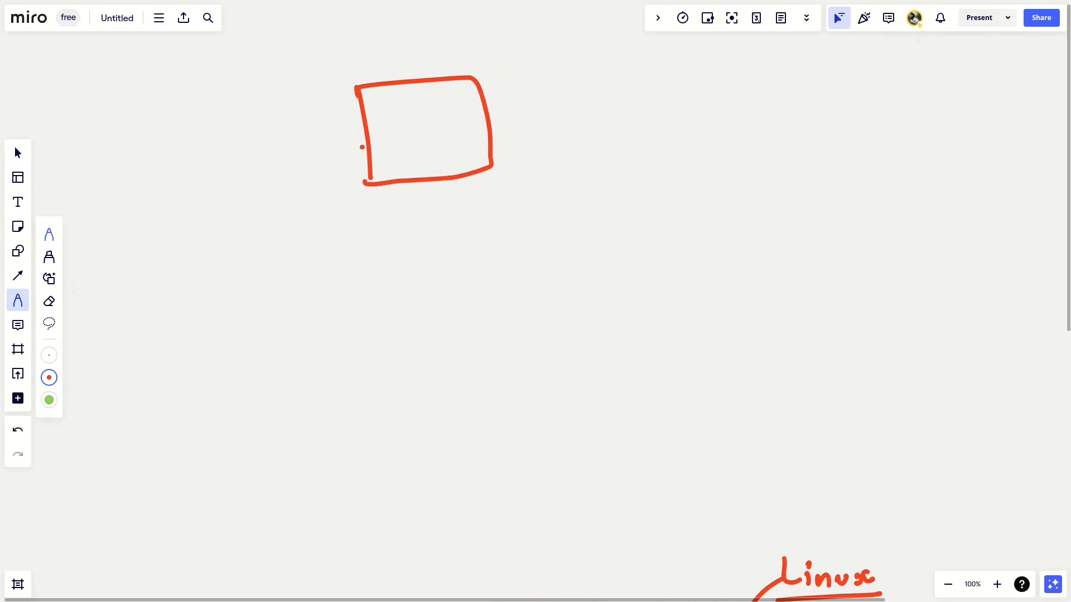
{"action": "left_click_drag", "start_coordinate": [361, 148], "coordinate": [338, 240]}
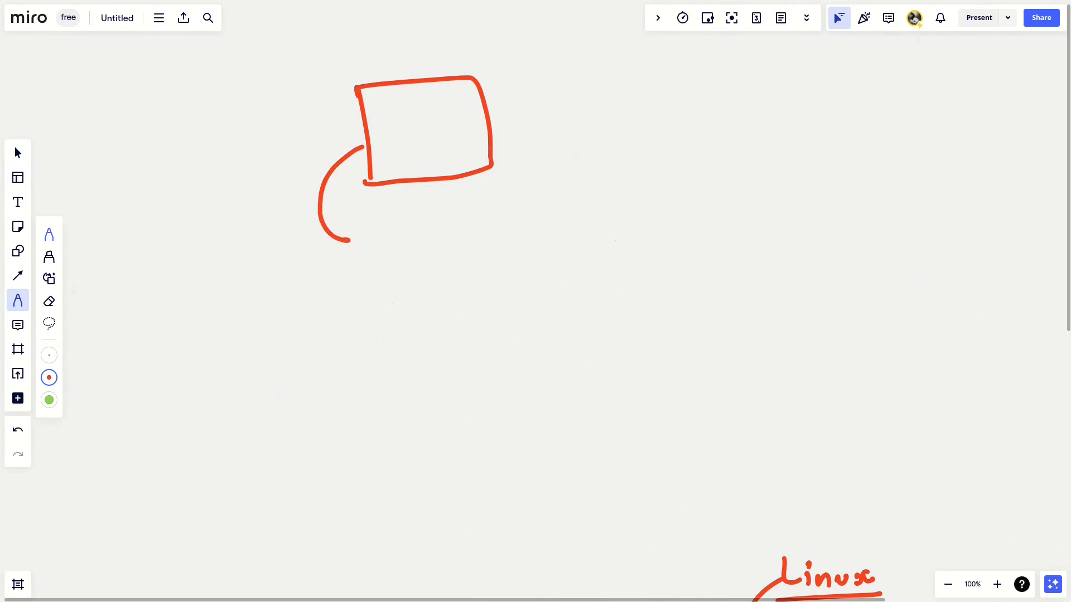
Step: Draw a tall device rectangle holding app squares above an OS section
{"action": "left_click_drag", "start_coordinate": [676, 191], "coordinate": [685, 300]}
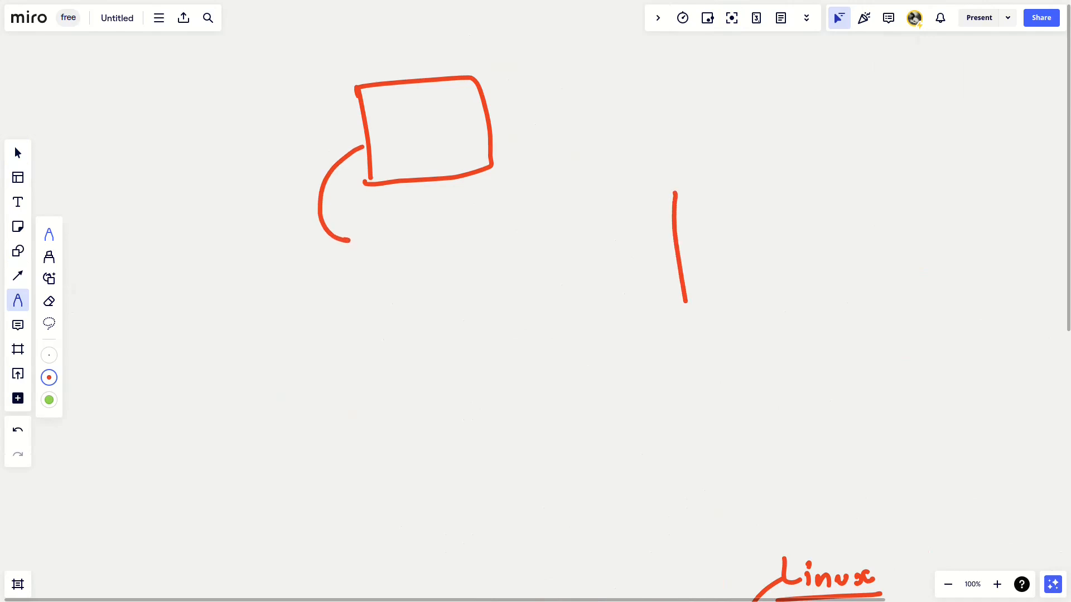
{"action": "left_click_drag", "start_coordinate": [679, 300], "coordinate": [898, 342]}
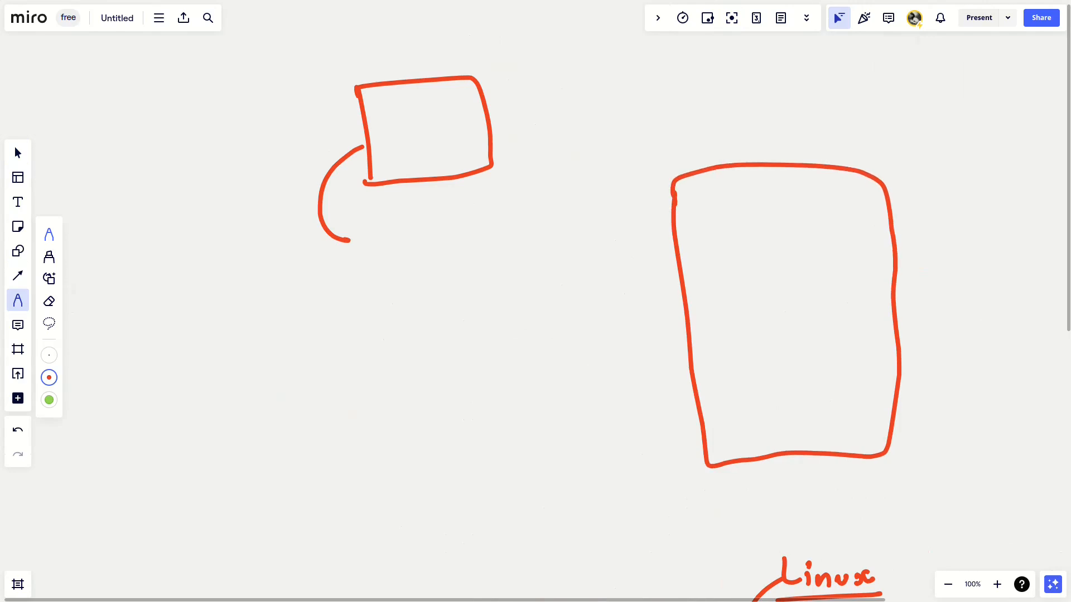
{"action": "left_click_drag", "start_coordinate": [701, 408], "coordinate": [812, 405]}
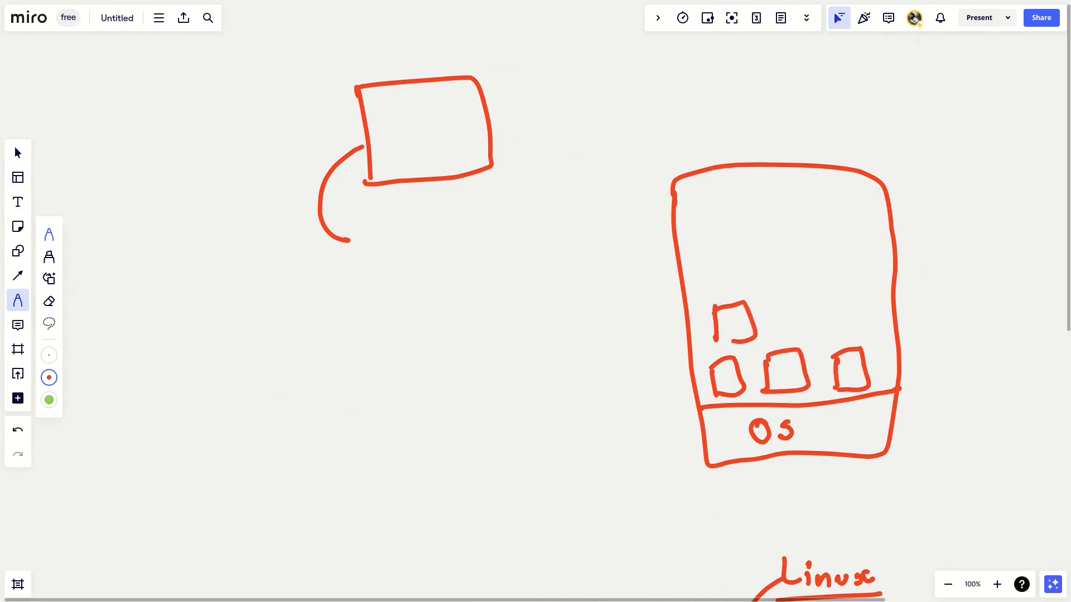
{"action": "left_click_drag", "start_coordinate": [772, 304], "coordinate": [809, 338]}
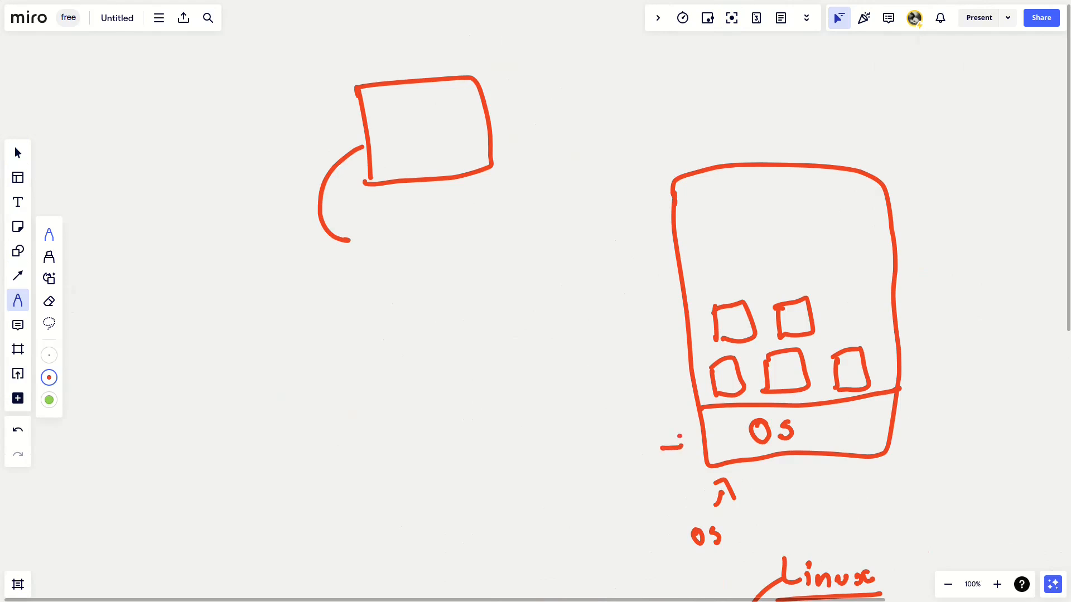
Step: Write 'Linux' with an arrow to OS, plus 'Windows' and 'Microsoft' by the curve
{"action": "left_click_drag", "start_coordinate": [662, 447], "coordinate": [693, 446]}
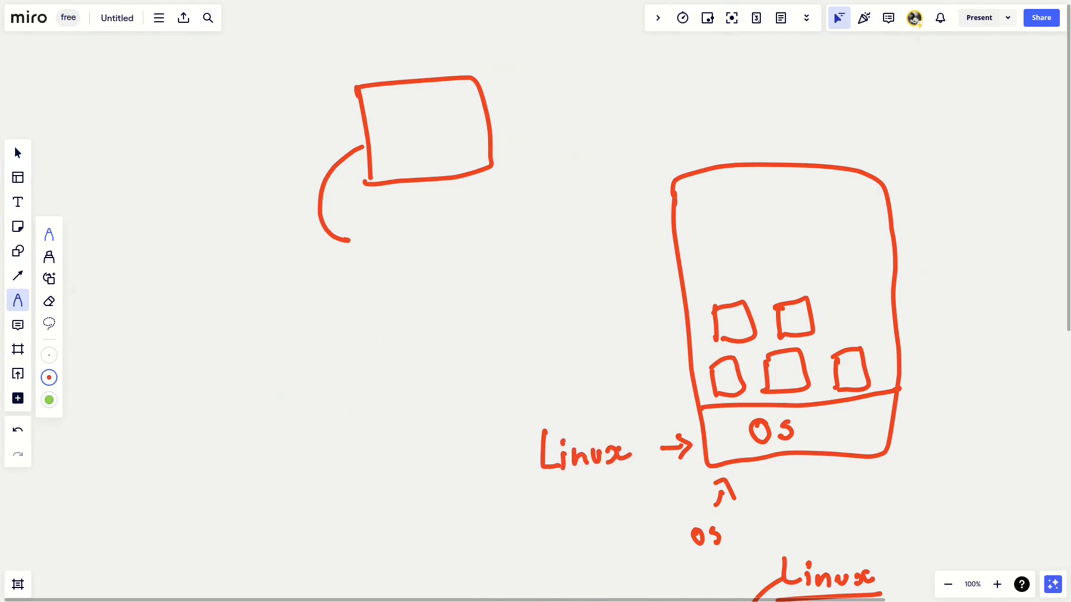
{"action": "left_click_drag", "start_coordinate": [342, 235], "coordinate": [430, 235]}
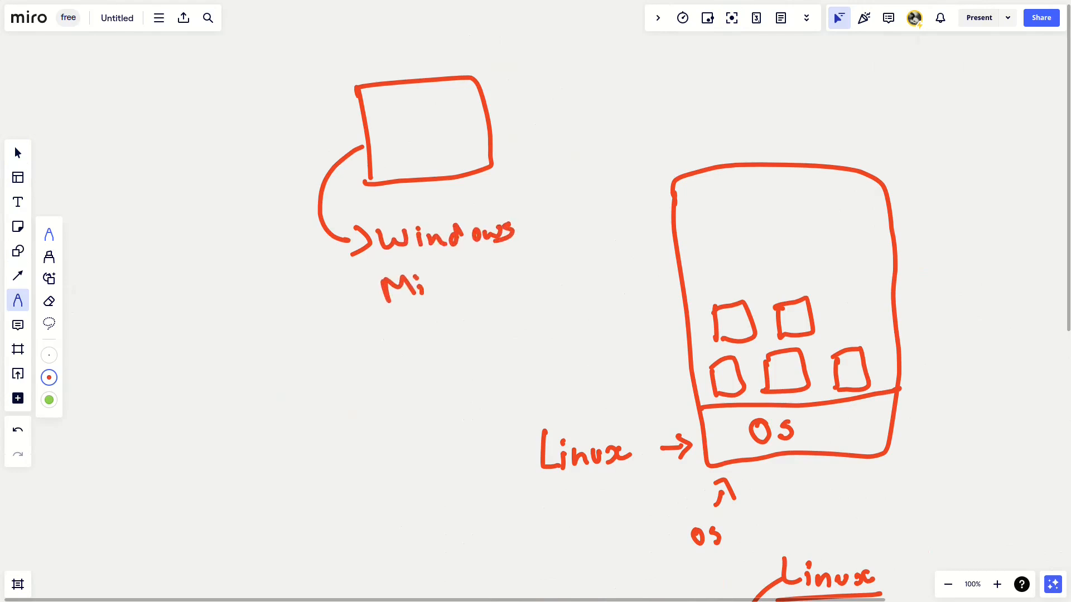
{"action": "left_click_drag", "start_coordinate": [407, 279], "coordinate": [502, 280]}
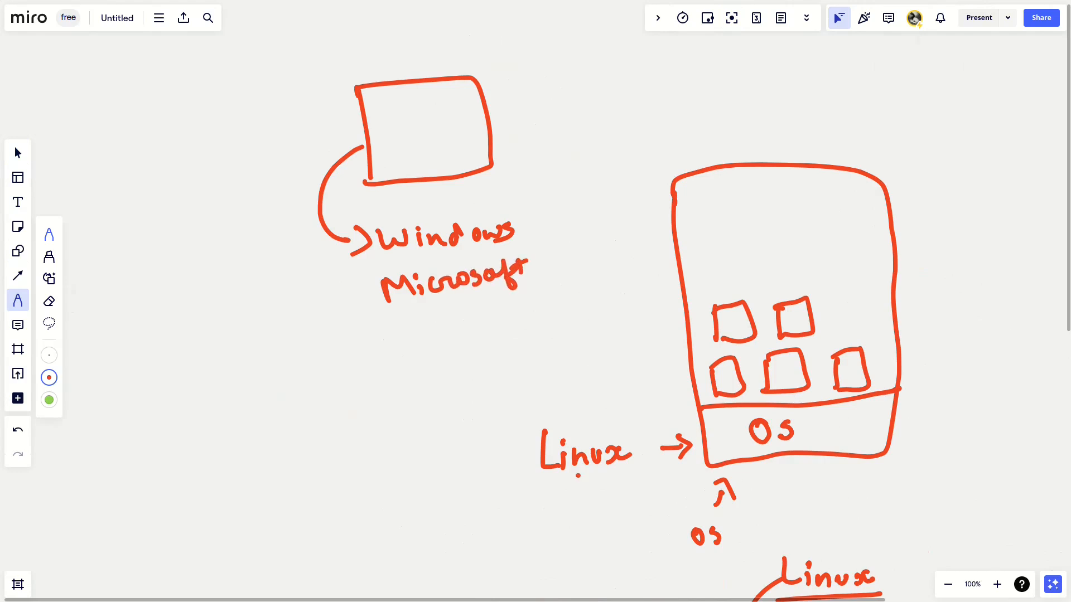
Step: Draw a downward arrow under Linux and write 'Open source' beneath it
{"action": "left_click_drag", "start_coordinate": [581, 475], "coordinate": [584, 515]}
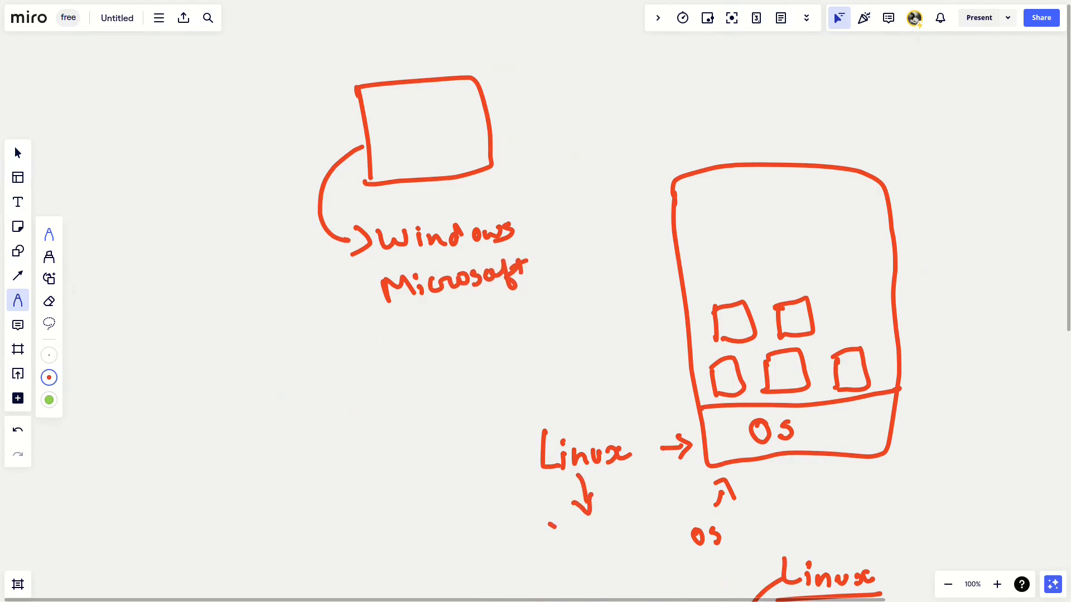
{"action": "type", "text": "Open"}
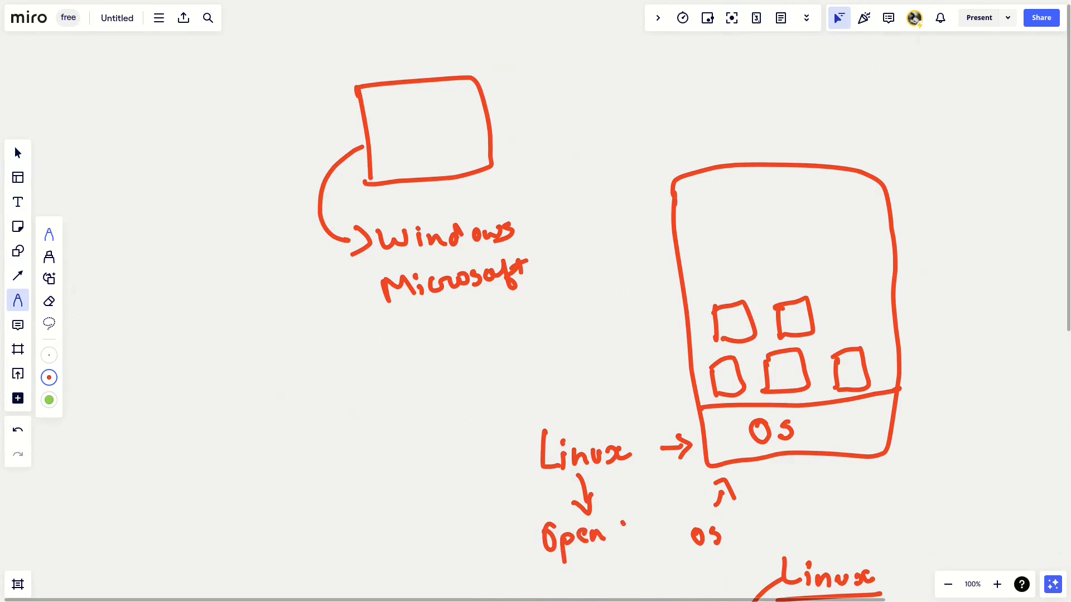
{"action": "left_click_drag", "start_coordinate": [621, 533], "coordinate": [696, 526]}
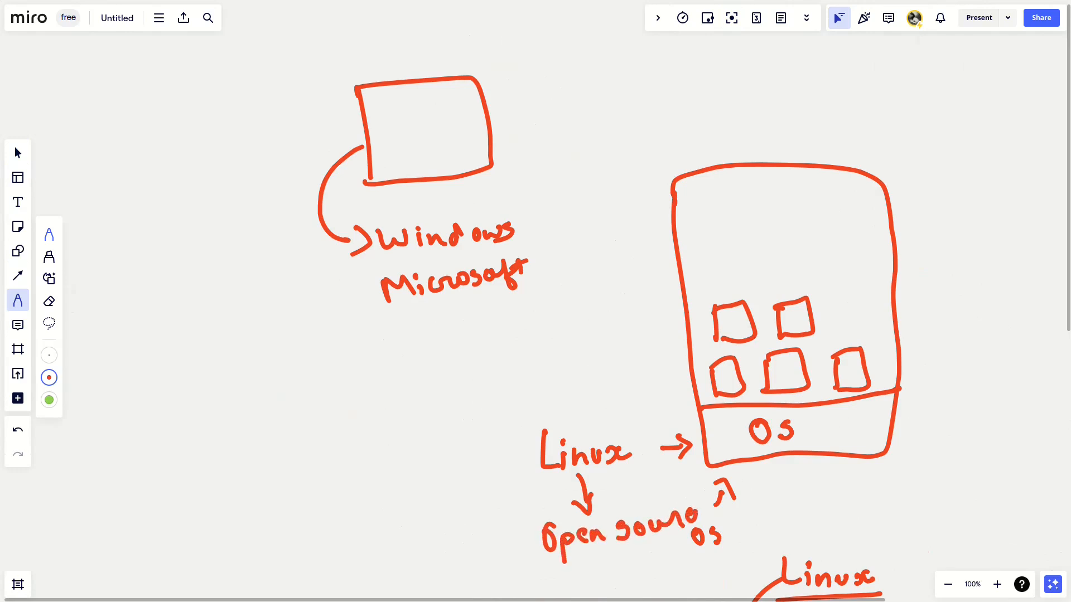
{"action": "left_click_drag", "start_coordinate": [546, 560], "coordinate": [656, 549]}
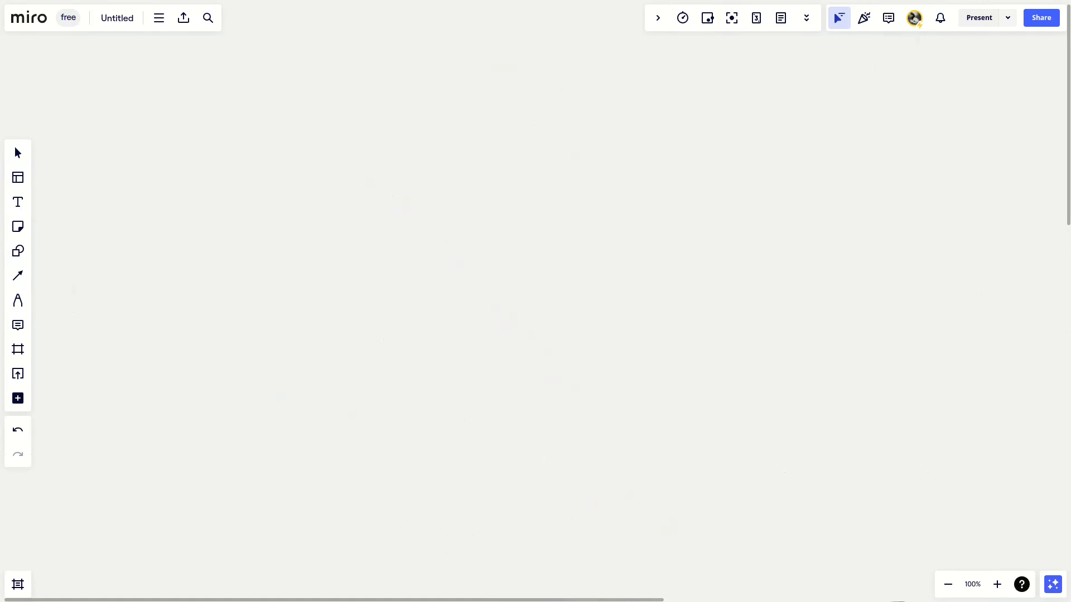
{"action": "mouse_move", "coordinate": [17, 275]}
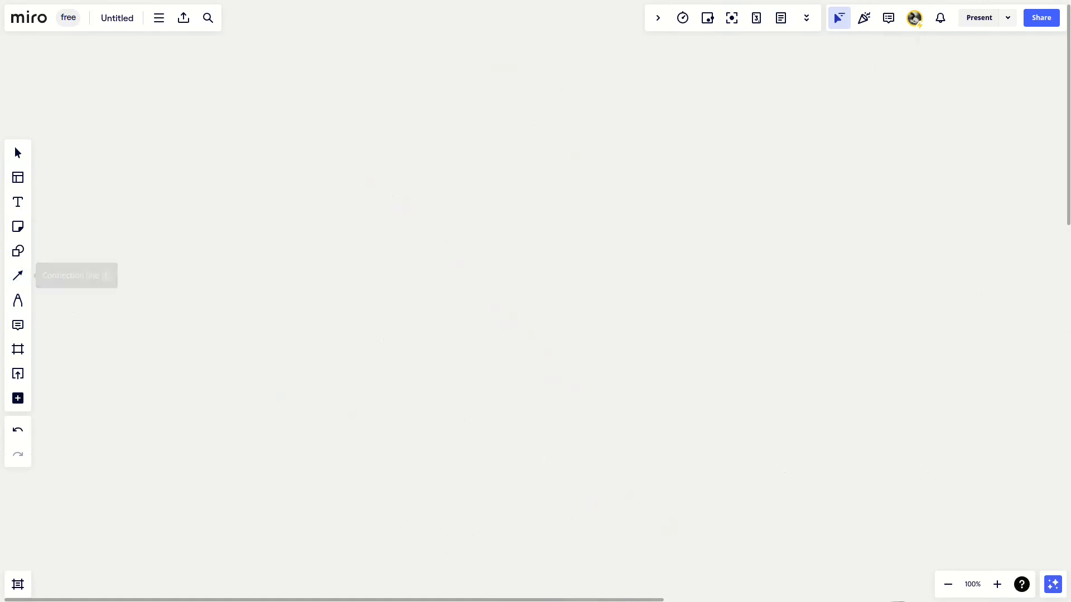
Step: Write 'Linux' with a curved arrow to an underlined 'Ubuntu'
{"action": "left_click", "coordinate": [17, 300]}
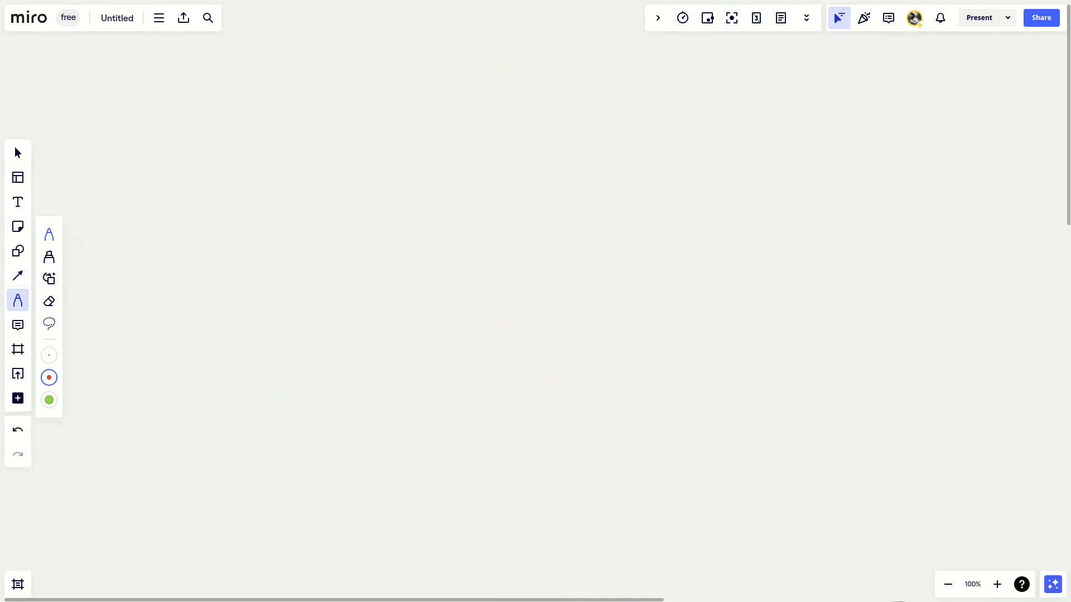
{"action": "left_click_drag", "start_coordinate": [495, 27], "coordinate": [519, 61]}
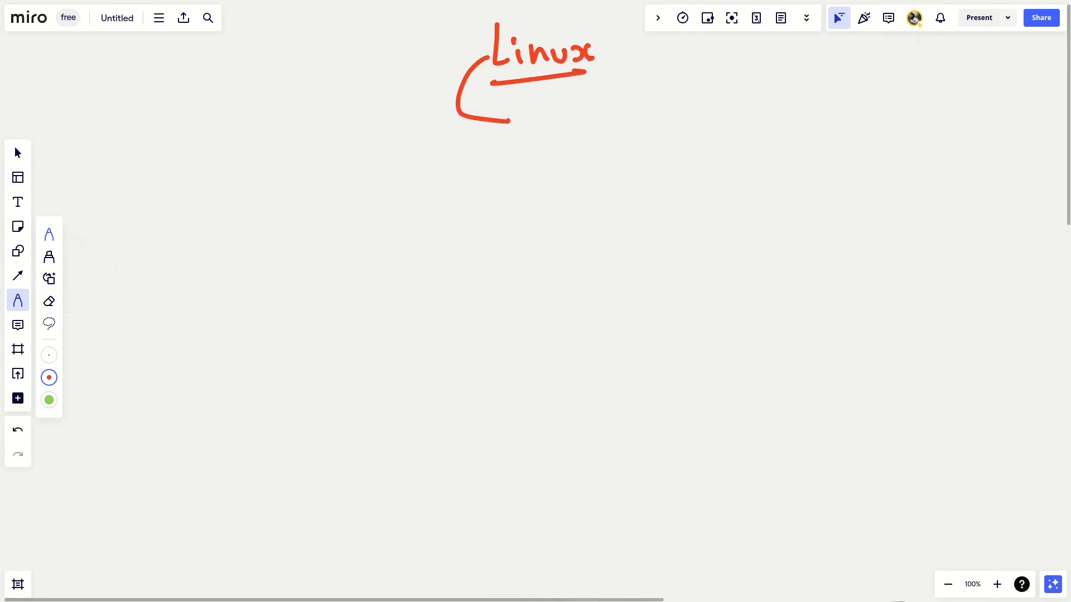
{"action": "left_click_drag", "start_coordinate": [508, 103], "coordinate": [522, 126]}
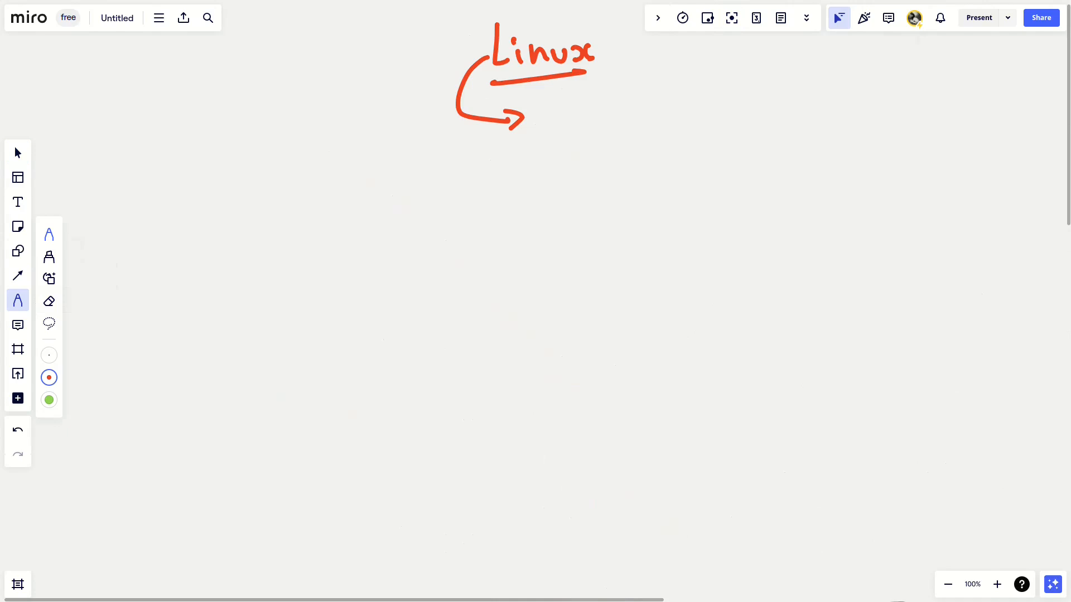
{"action": "left_click", "coordinate": [546, 107]}
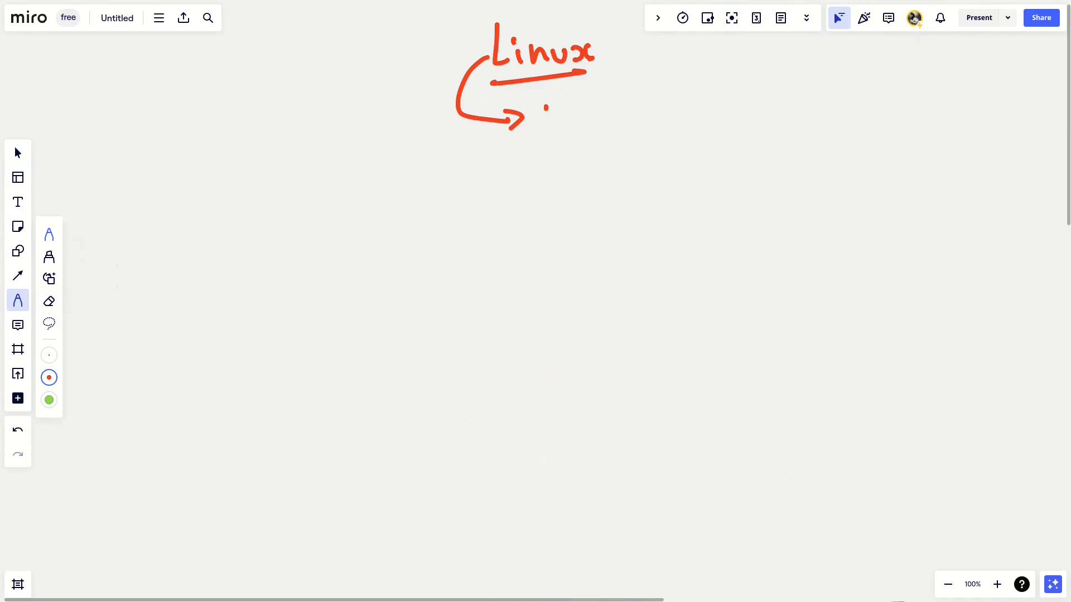
{"action": "left_click_drag", "start_coordinate": [553, 113], "coordinate": [611, 134]}
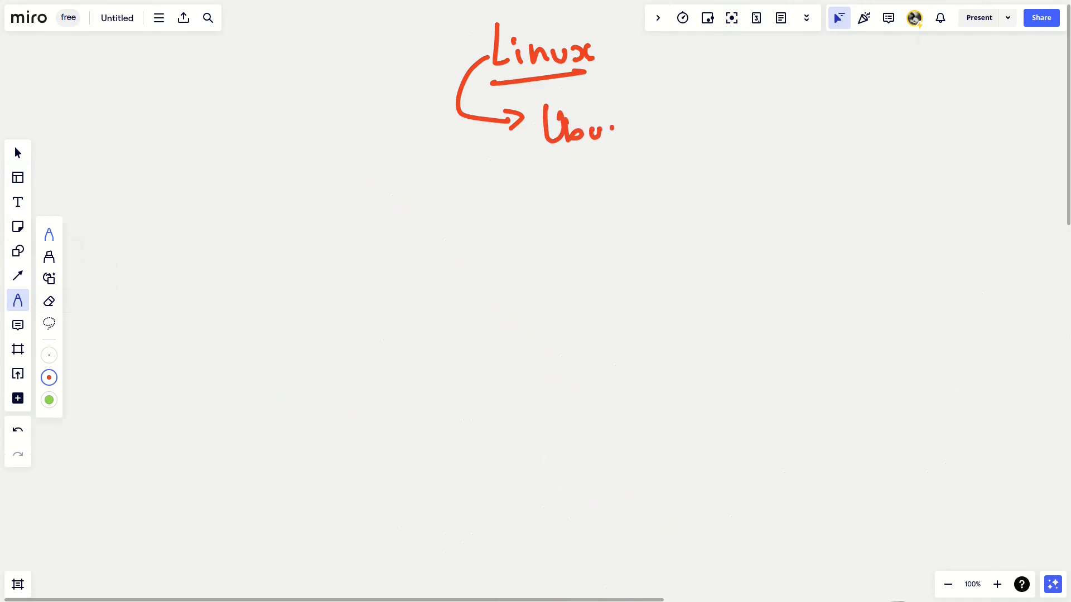
{"action": "left_click_drag", "start_coordinate": [602, 129], "coordinate": [656, 130]}
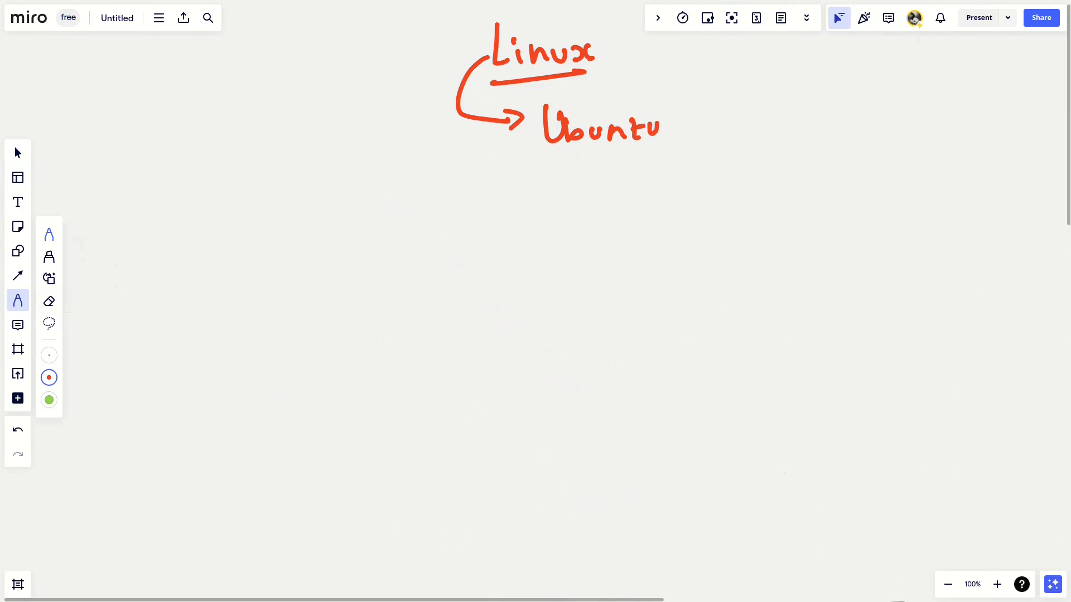
{"action": "left_click_drag", "start_coordinate": [561, 156], "coordinate": [642, 145]}
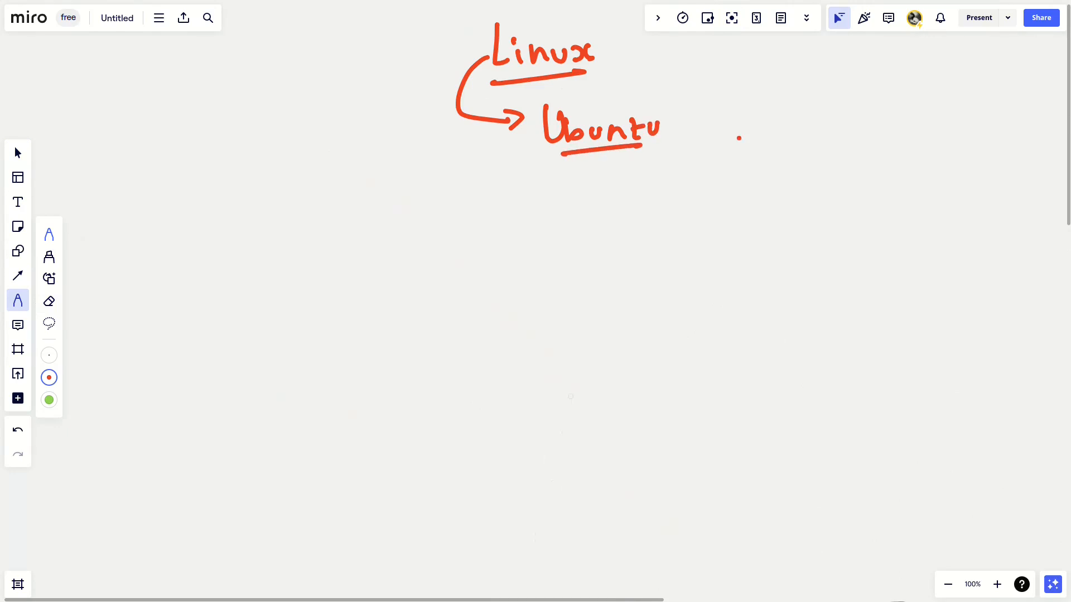
Step: Write underlined 'Beginner' and 'Community' under Ubuntu and tick both off
{"action": "left_click", "coordinate": [545, 158]}
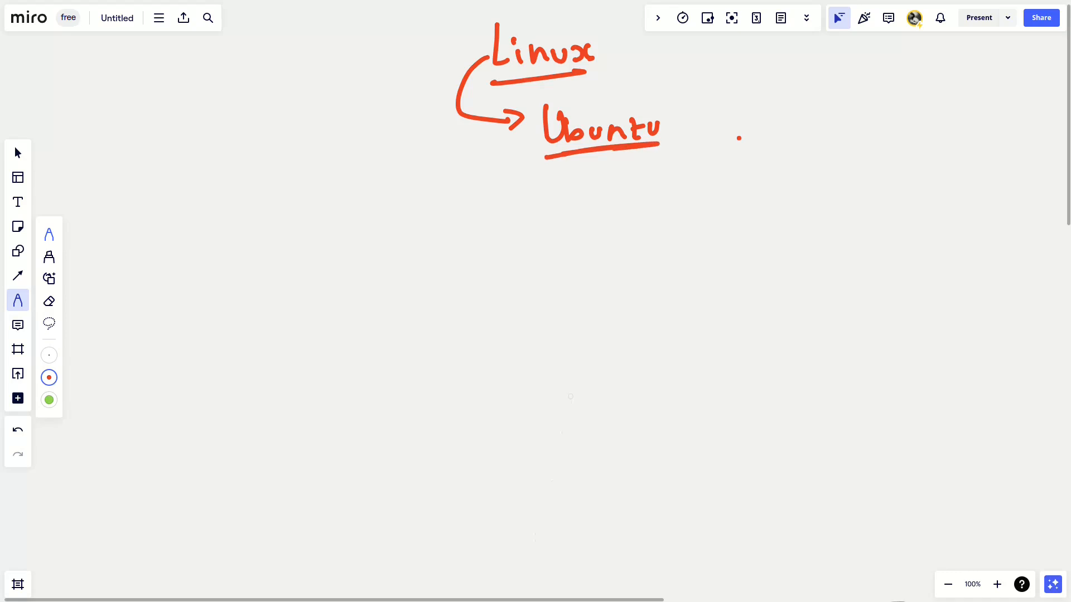
{"action": "left_click_drag", "start_coordinate": [565, 176], "coordinate": [567, 203]}
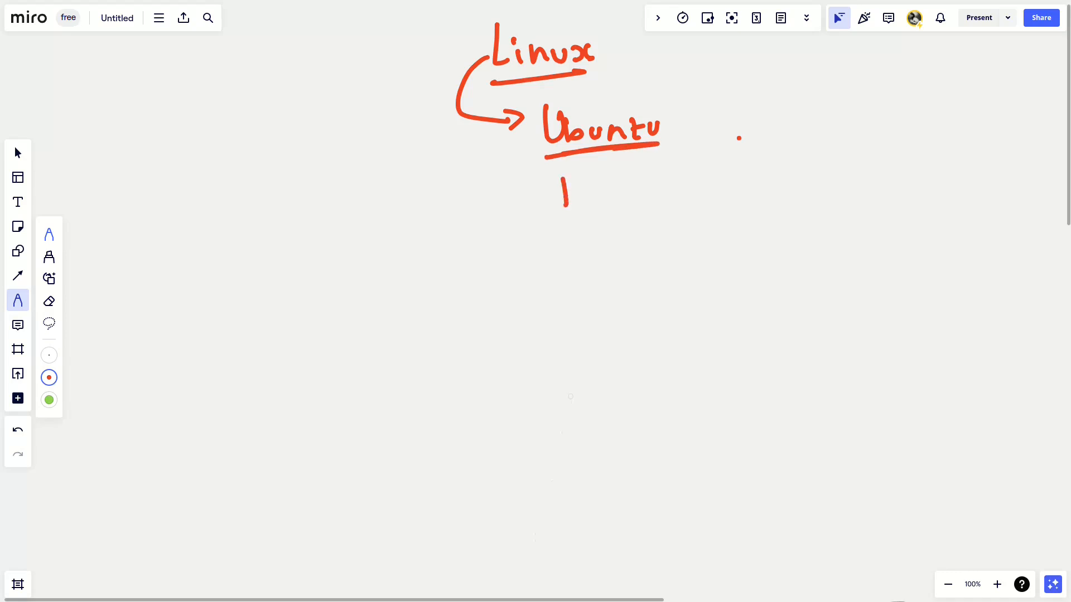
{"action": "left_click_drag", "start_coordinate": [563, 198], "coordinate": [649, 195]}
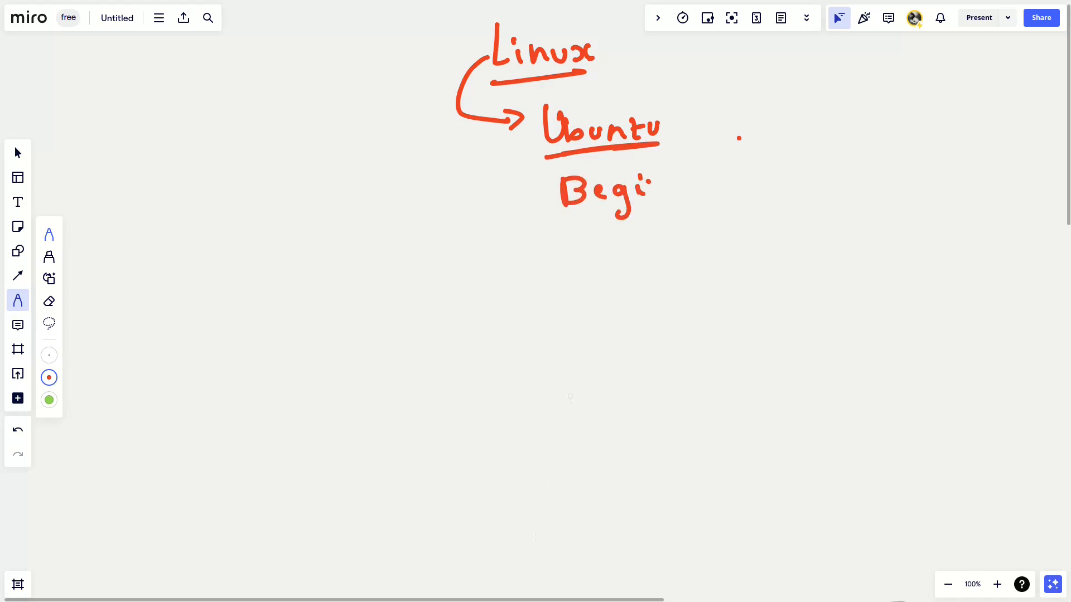
{"action": "left_click_drag", "start_coordinate": [645, 187], "coordinate": [710, 185]}
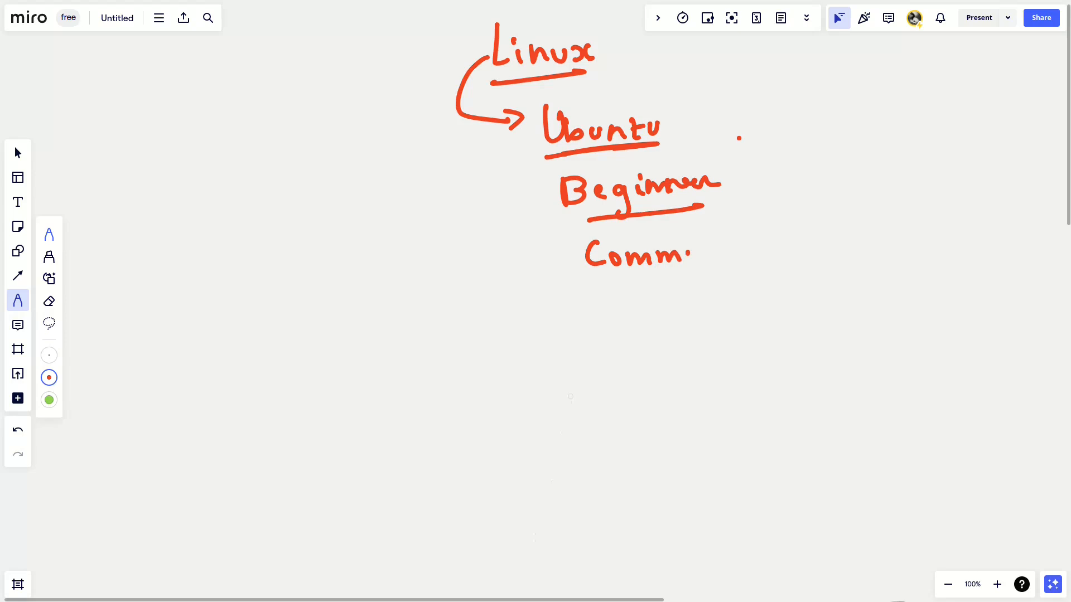
{"action": "left_click_drag", "start_coordinate": [676, 256], "coordinate": [737, 246]}
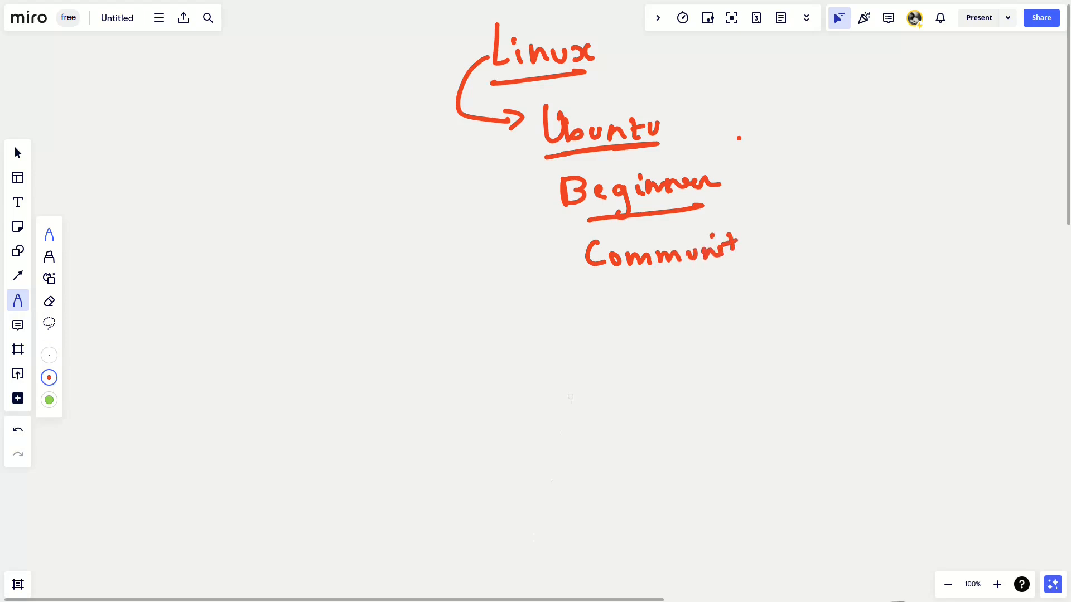
{"action": "left_click_drag", "start_coordinate": [718, 256], "coordinate": [761, 270]}
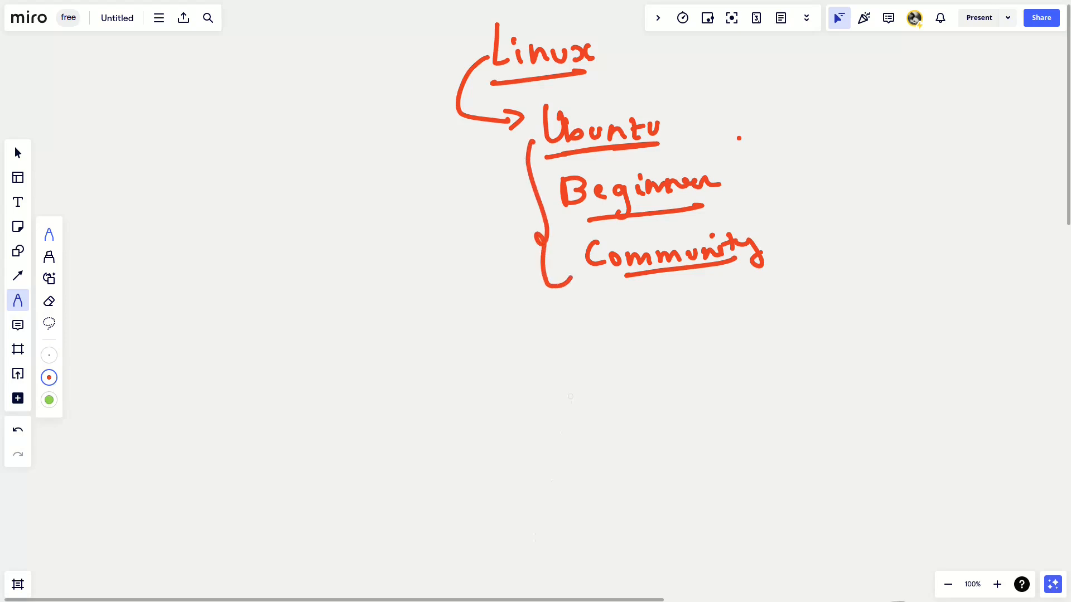
{"action": "left_click_drag", "start_coordinate": [734, 168], "coordinate": [775, 164]}
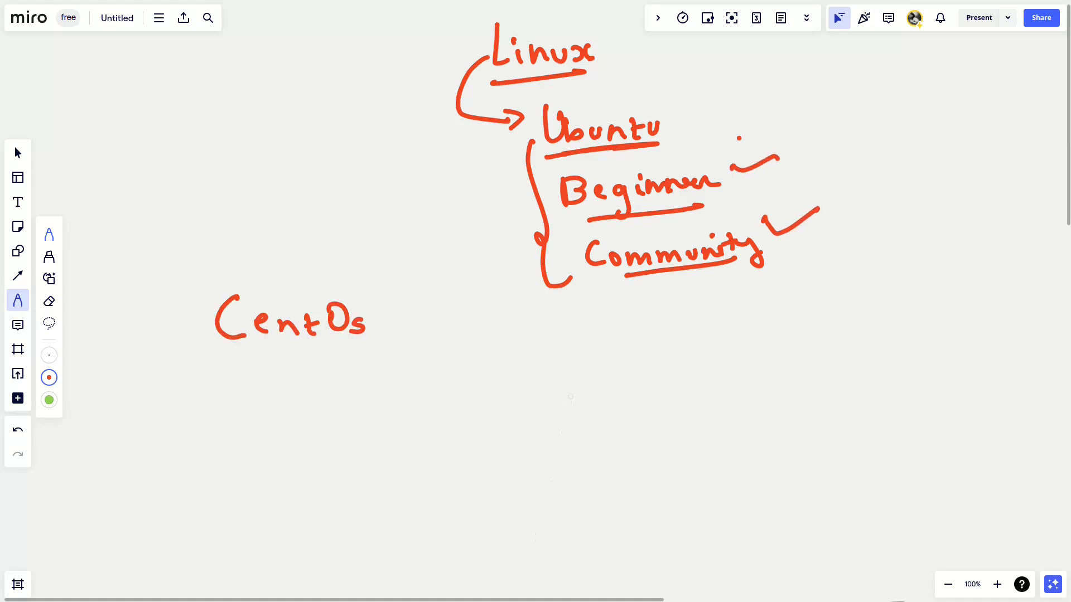
Step: Write 'CentOs' on the left, underline it, and draw a branching arrow
{"action": "left_click_drag", "start_coordinate": [228, 348], "coordinate": [369, 338]}
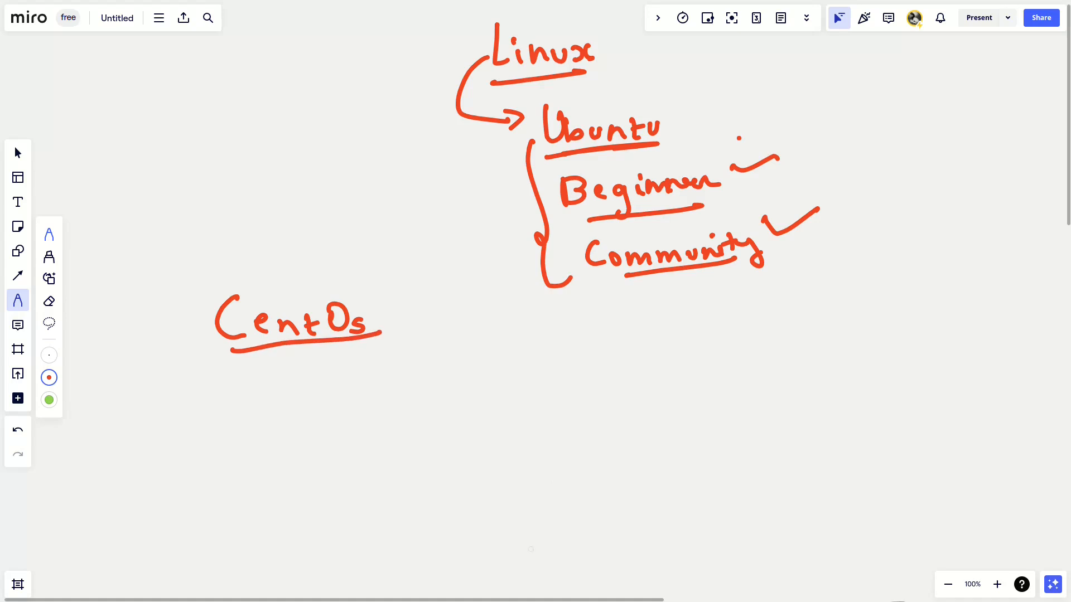
{"action": "left_click_drag", "start_coordinate": [219, 334], "coordinate": [280, 379]}
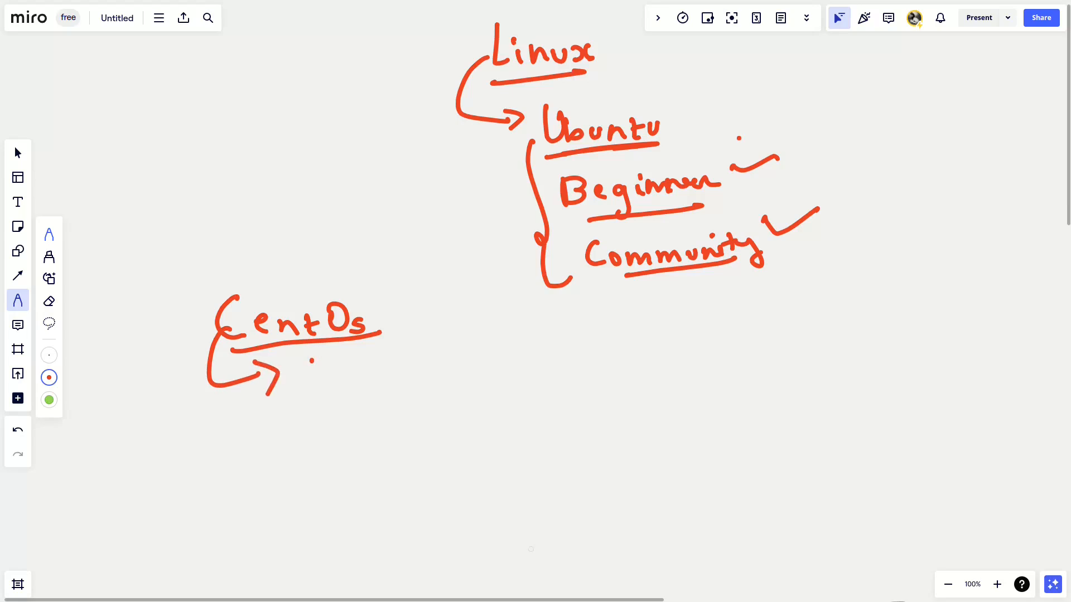
{"action": "left_click_drag", "start_coordinate": [300, 369], "coordinate": [369, 355]}
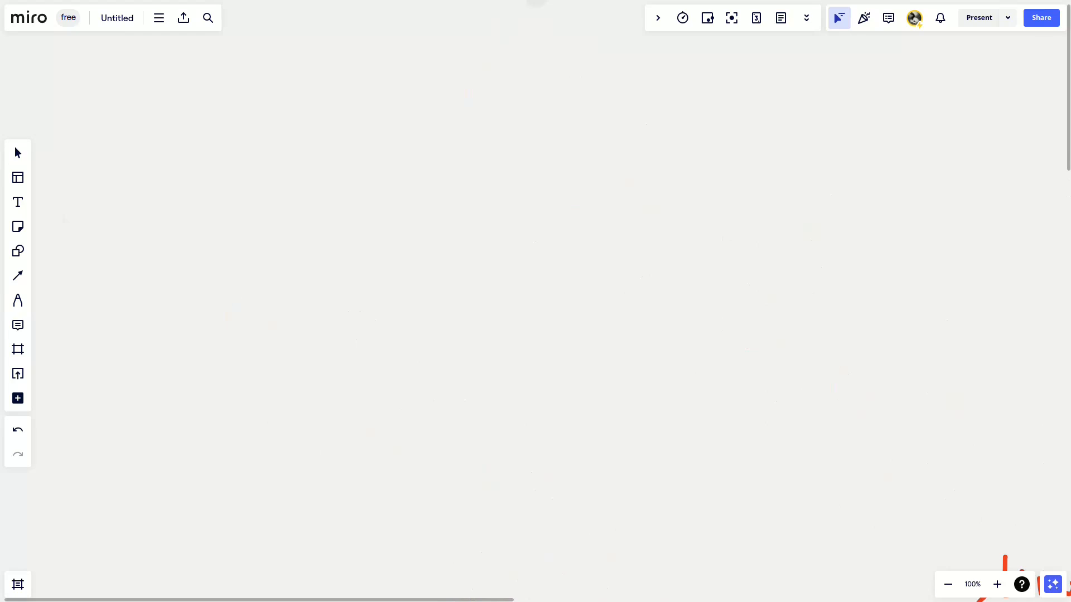
Step: Write 'Virtual', 'Main' and 'DualOs' under Ubuntu, underlining Virtual and DualOs
{"action": "left_click", "coordinate": [17, 301]}
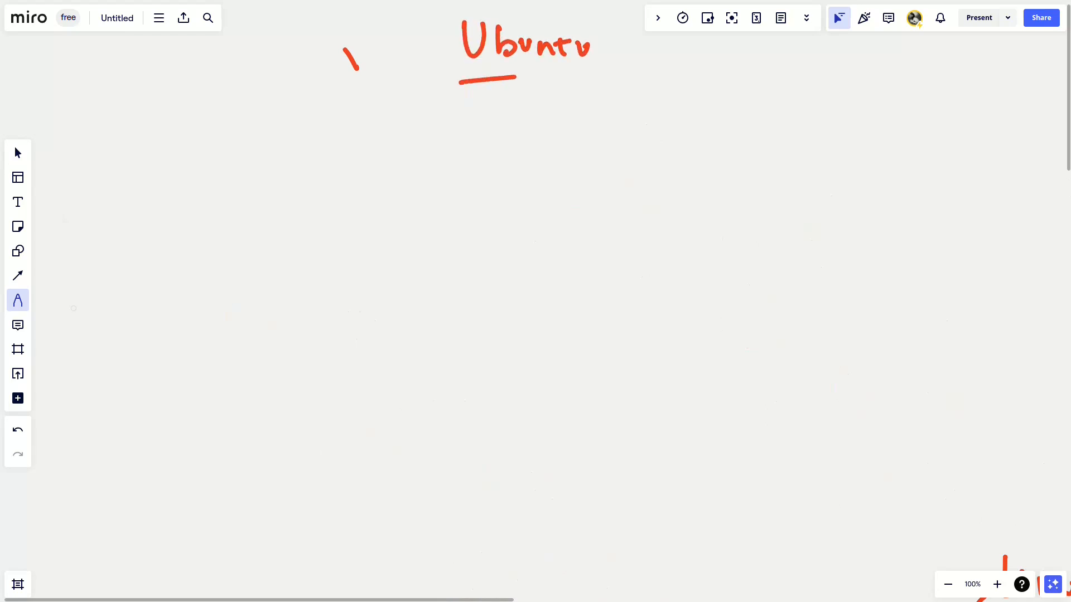
{"action": "left_click_drag", "start_coordinate": [471, 123], "coordinate": [529, 123]}
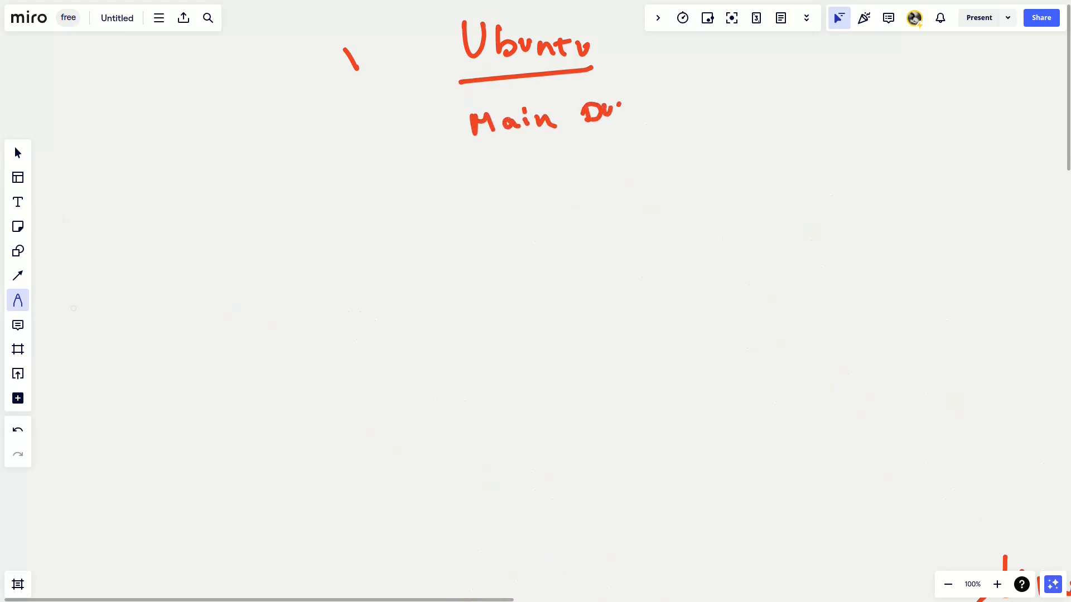
{"action": "left_click_drag", "start_coordinate": [618, 113], "coordinate": [638, 109]}
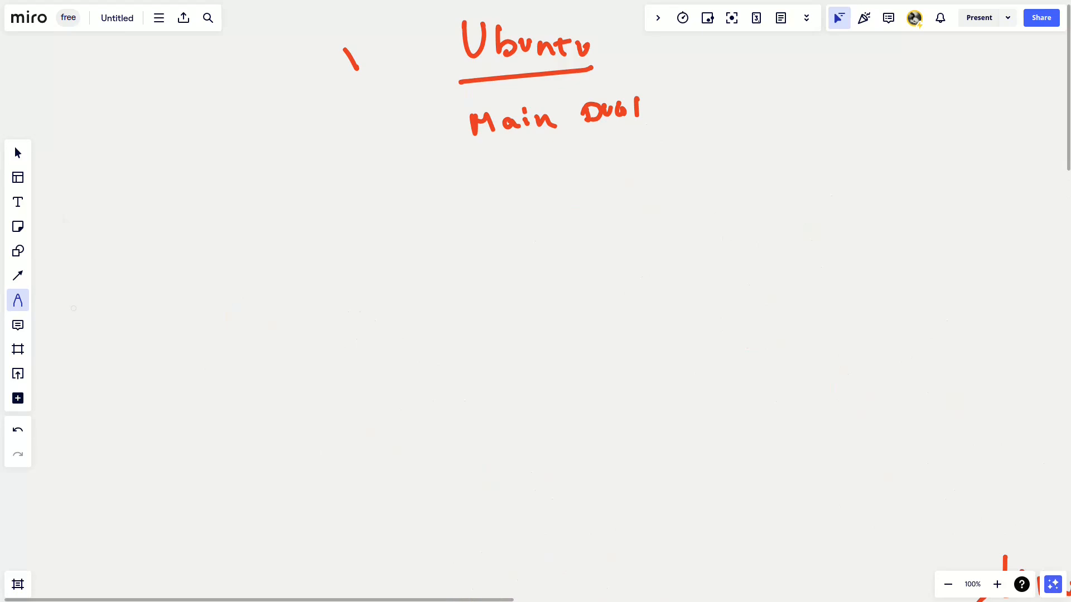
{"action": "left_click_drag", "start_coordinate": [649, 109], "coordinate": [679, 120]}
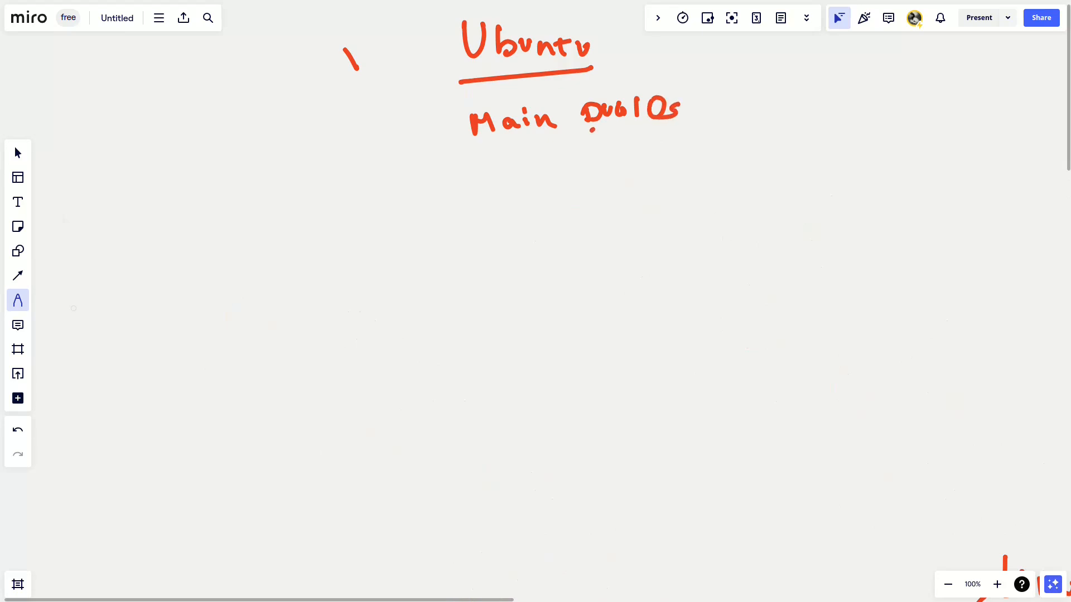
{"action": "left_click_drag", "start_coordinate": [594, 130], "coordinate": [689, 123]}
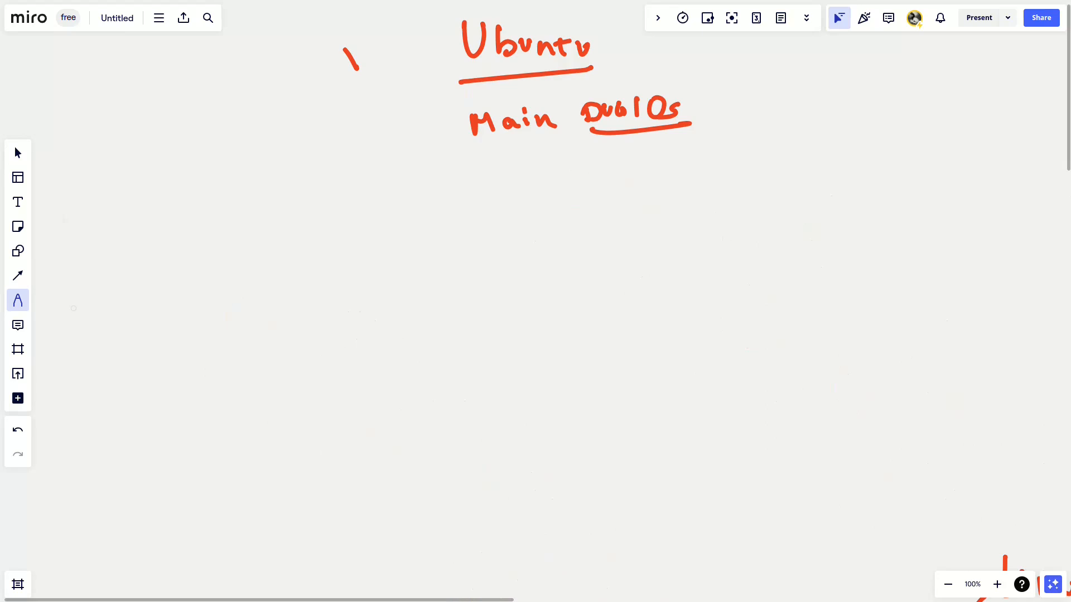
{"action": "left_click_drag", "start_coordinate": [352, 126], "coordinate": [393, 147]}
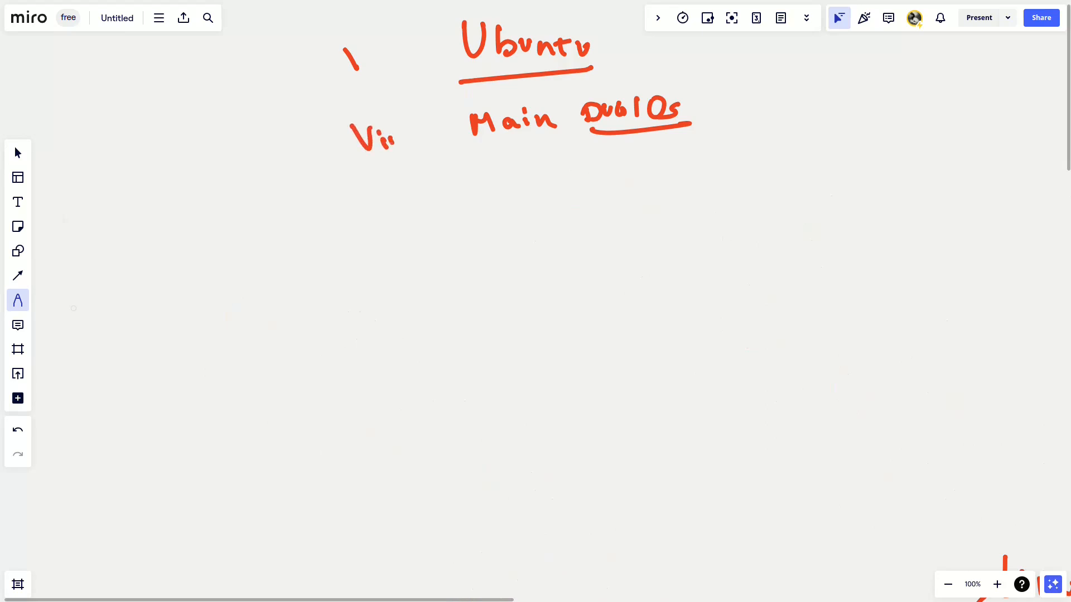
{"action": "left_click_drag", "start_coordinate": [386, 133], "coordinate": [444, 140]}
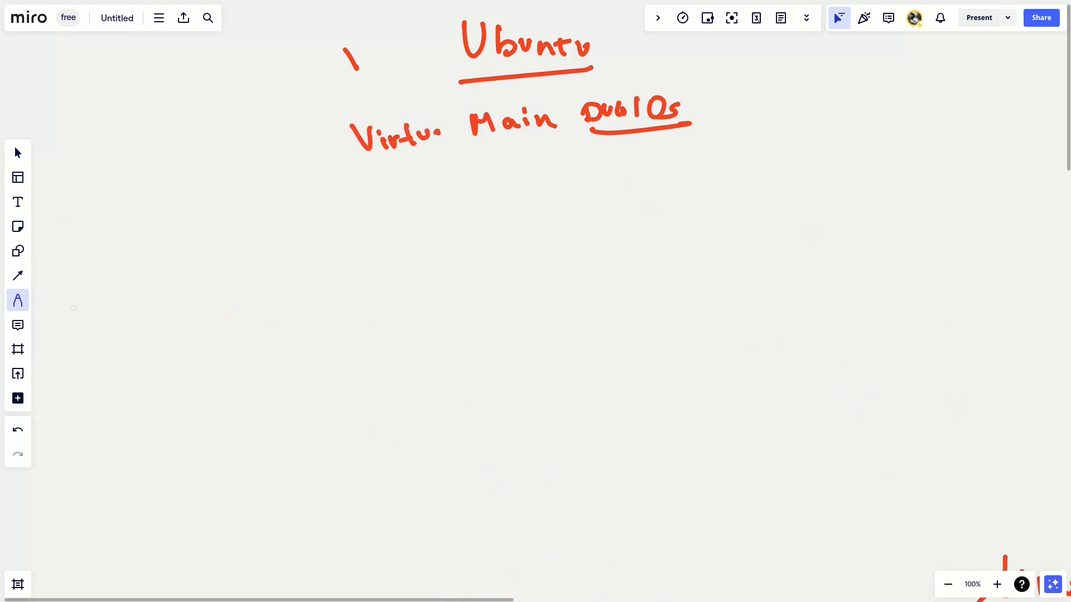
{"action": "left_click_drag", "start_coordinate": [423, 137], "coordinate": [450, 161]}
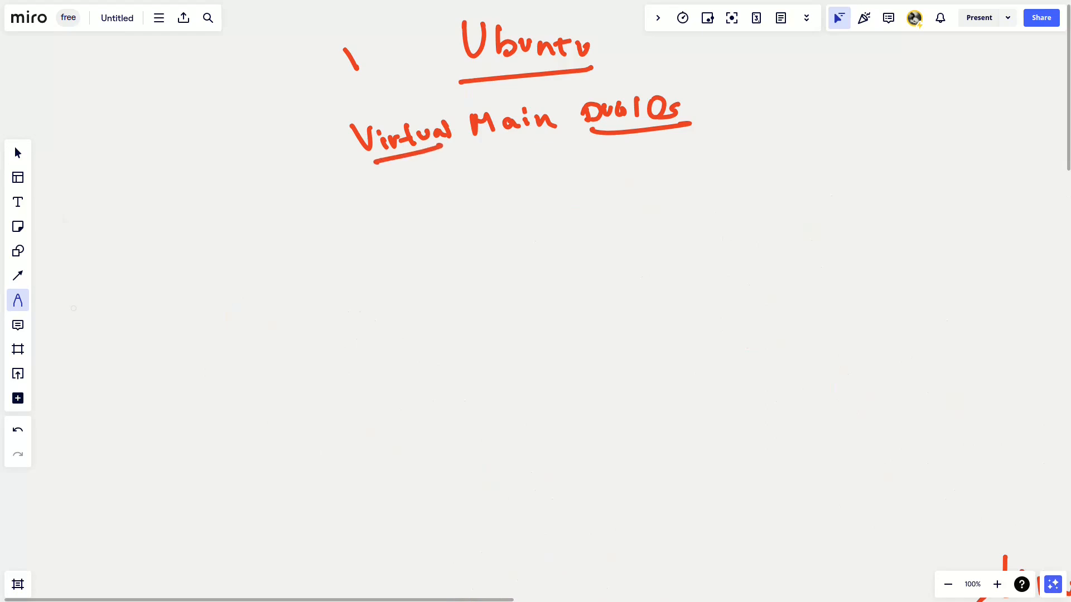
Step: Write 'Terminal' below with 'Ui' beside it
{"action": "left_click_drag", "start_coordinate": [420, 235], "coordinate": [468, 266]}
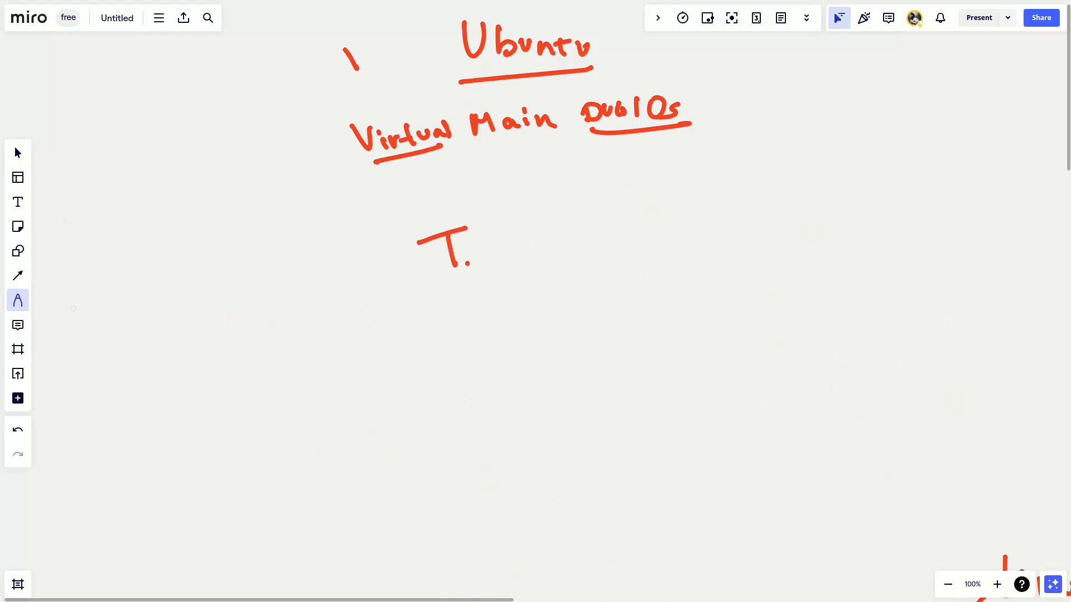
{"action": "left_click_drag", "start_coordinate": [471, 246], "coordinate": [546, 243]}
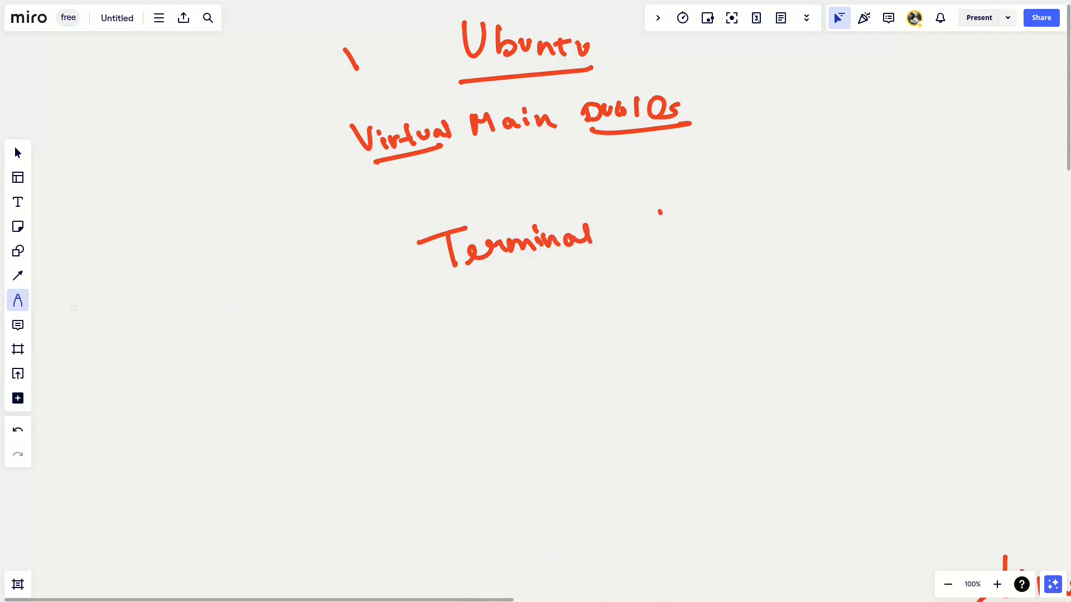
{"action": "left_click_drag", "start_coordinate": [656, 219], "coordinate": [710, 246]}
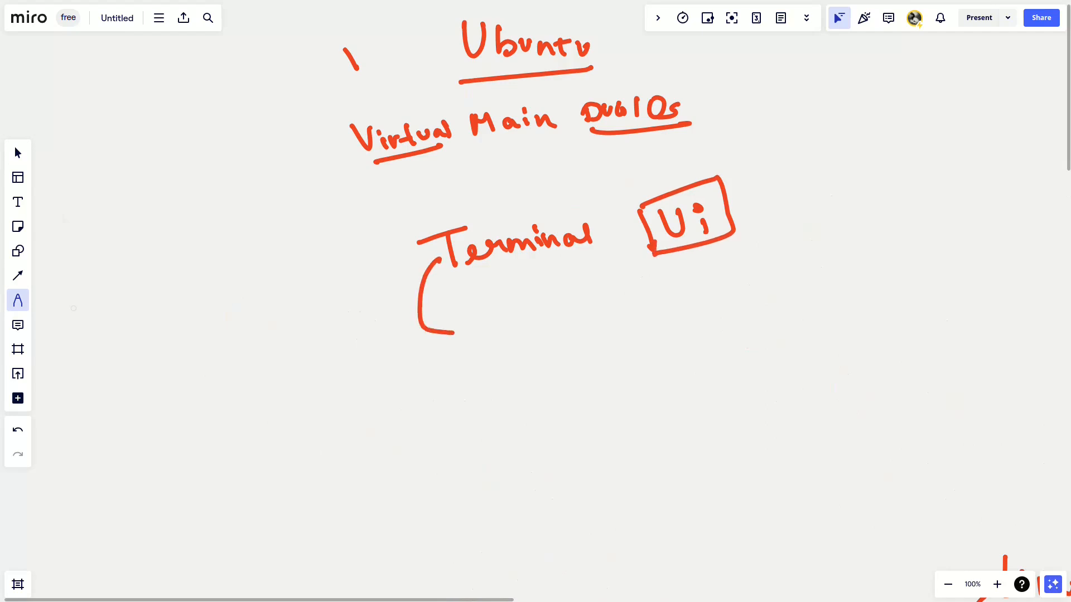
Step: Arrow from Terminal to boxed 'sudo', write underlined 'apt', and box 'curl'
{"action": "left_click_drag", "start_coordinate": [440, 314], "coordinate": [471, 328]}
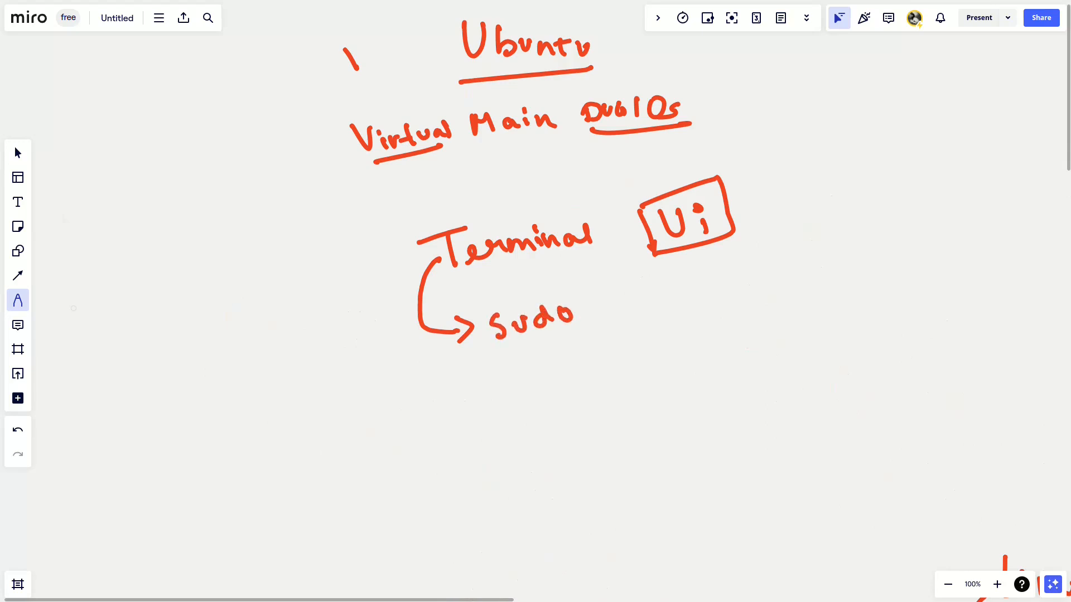
{"action": "left_click_drag", "start_coordinate": [504, 354], "coordinate": [579, 328]}
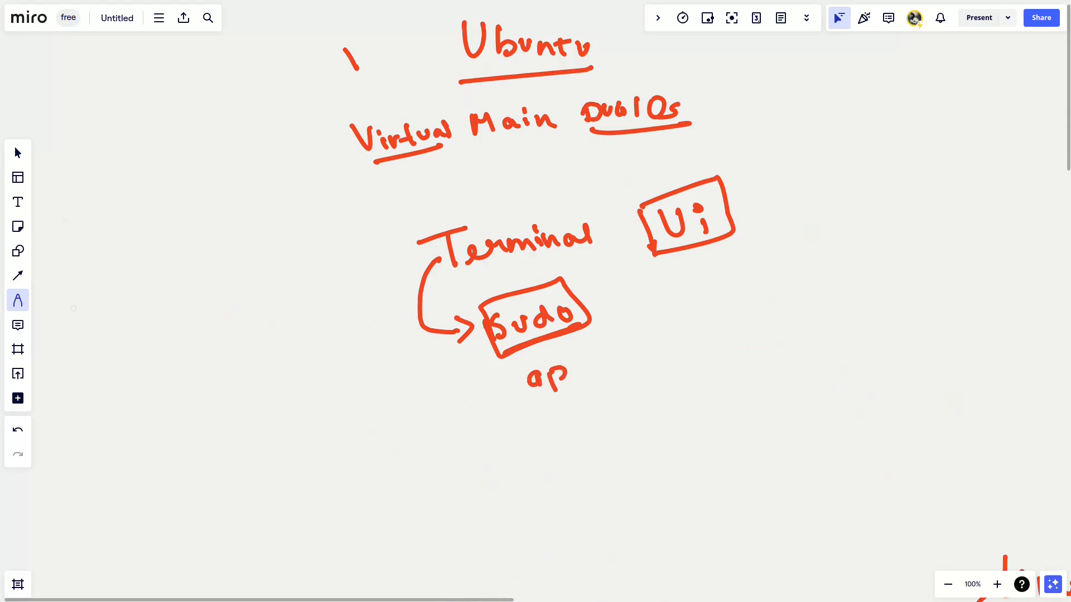
{"action": "left_click_drag", "start_coordinate": [553, 369], "coordinate": [636, 348]}
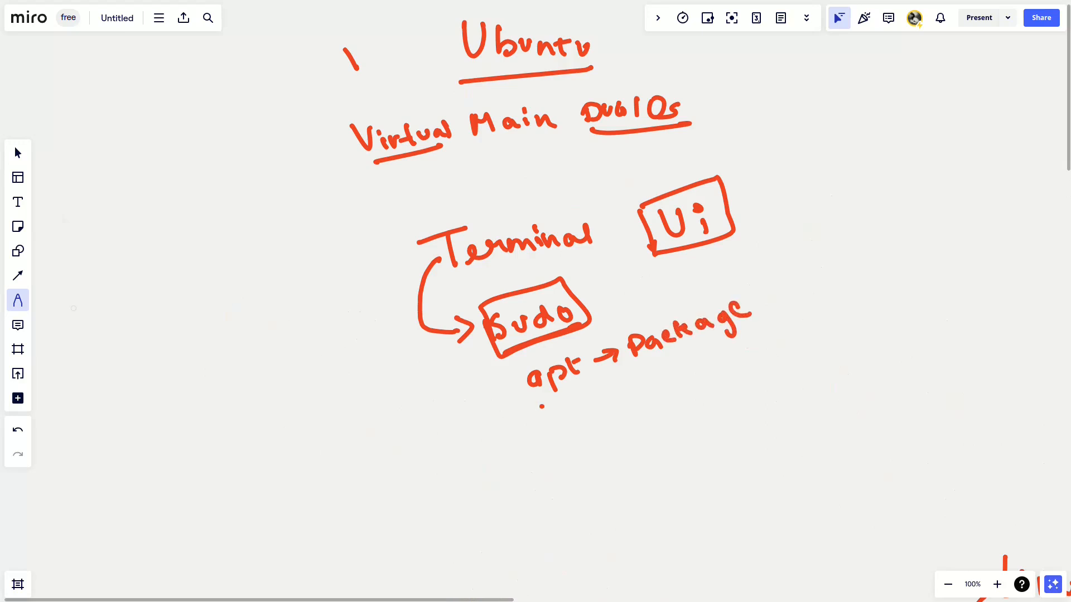
{"action": "left_click_drag", "start_coordinate": [539, 400], "coordinate": [591, 382]}
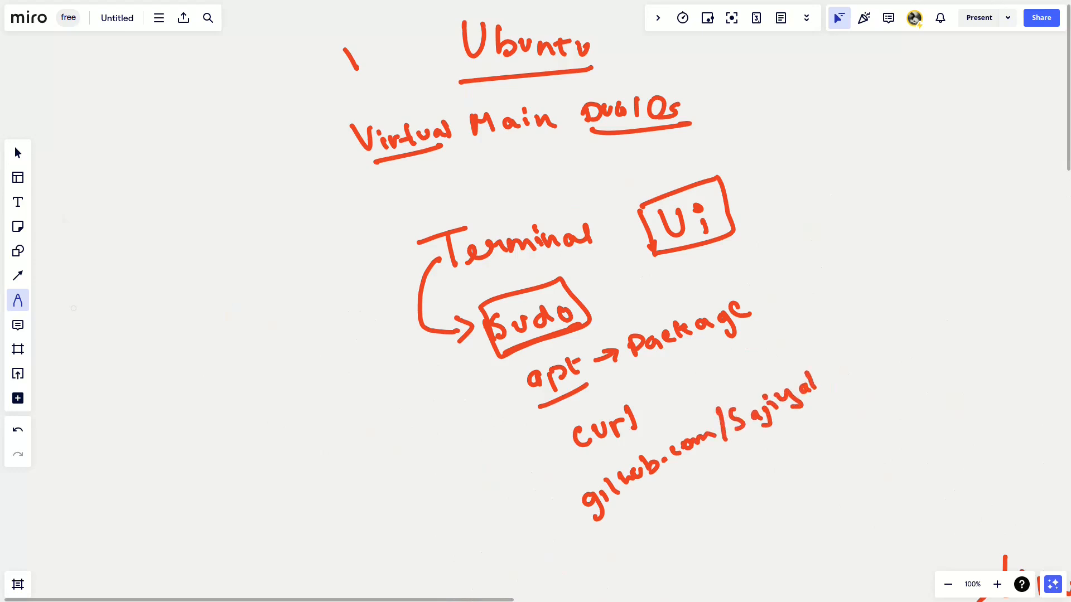
{"action": "left_click_drag", "start_coordinate": [660, 489], "coordinate": [826, 379]}
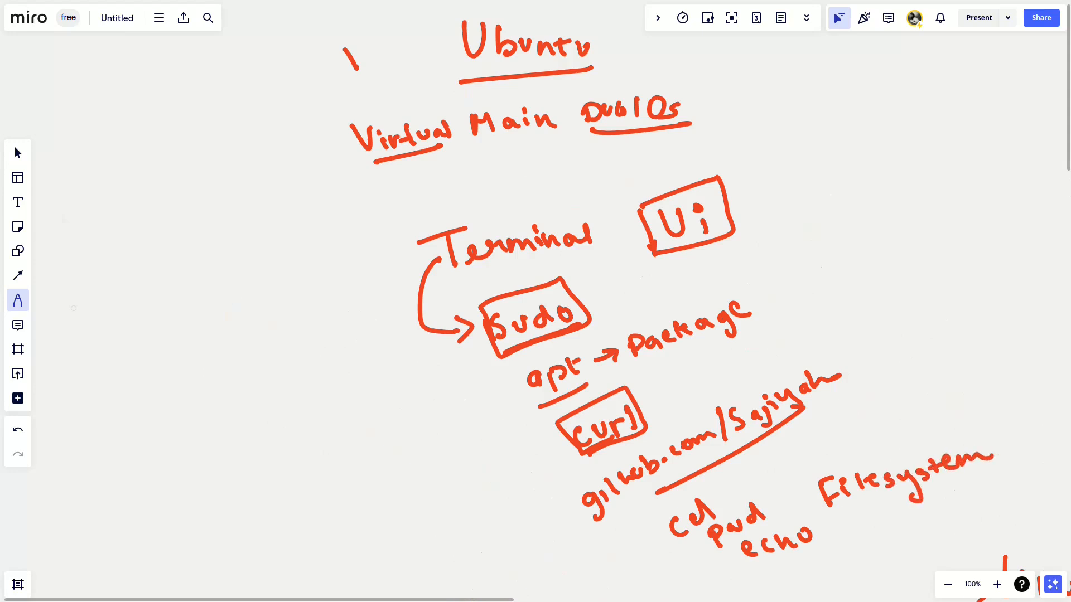
Step: Write 'Network' under Filesystem, draw an Ubuntu → Docker arrow, and write 'Ping' beside the brace
{"action": "left_click_drag", "start_coordinate": [839, 520], "coordinate": [861, 539]}
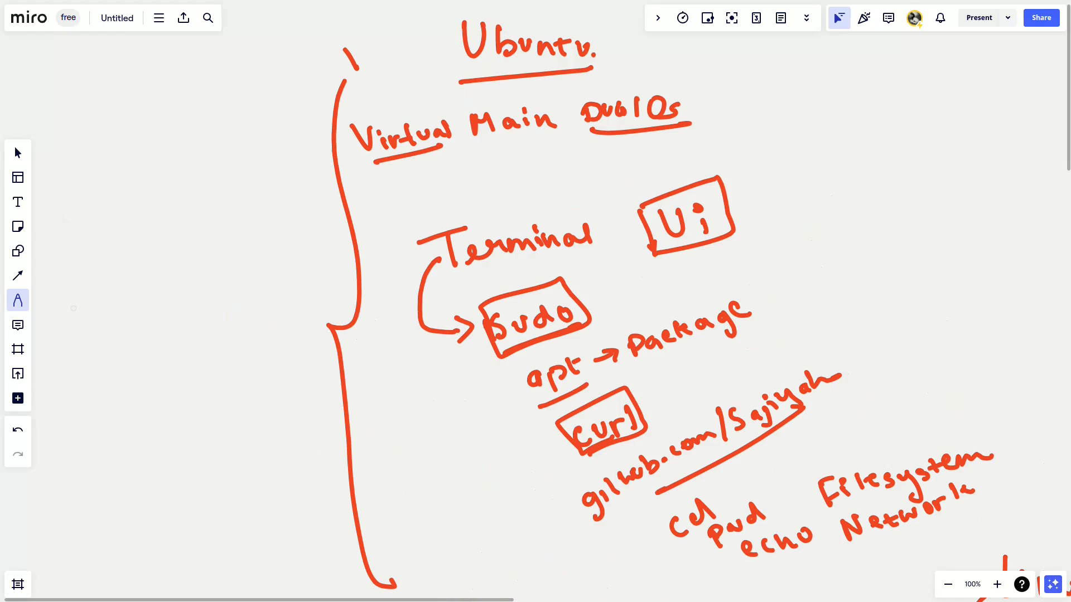
{"action": "left_click_drag", "start_coordinate": [598, 54], "coordinate": [710, 58]}
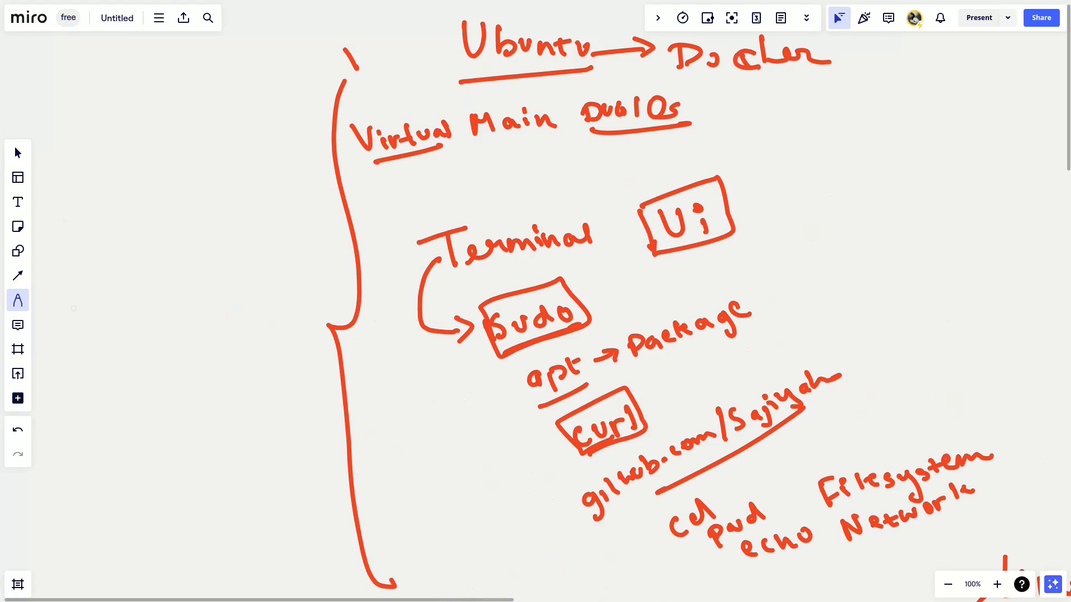
{"action": "left_click_drag", "start_coordinate": [103, 328], "coordinate": [136, 355]}
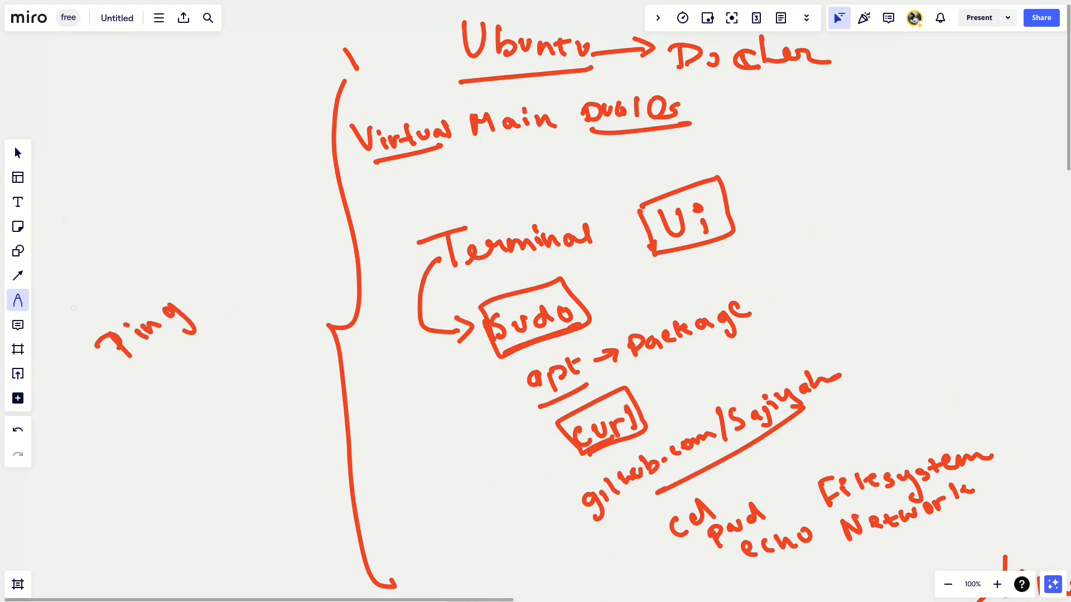
{"action": "left_click", "coordinate": [19, 152]}
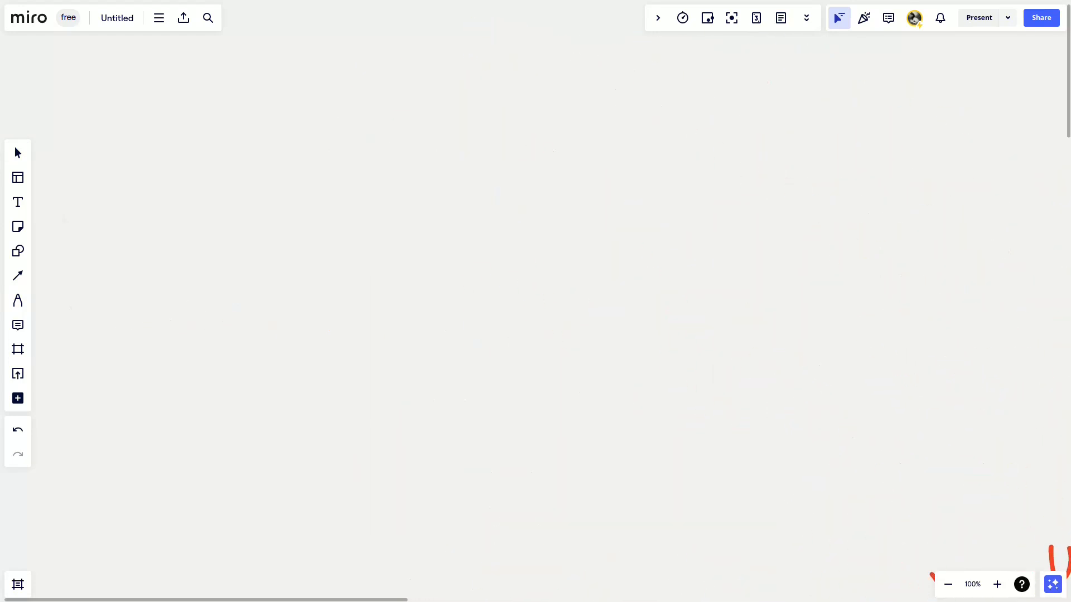
Step: Freehand-write 'DevOps' at the top, arrowing to 'LinkedIn' and then to an underlined '1month'
{"action": "left_click", "coordinate": [18, 300]}
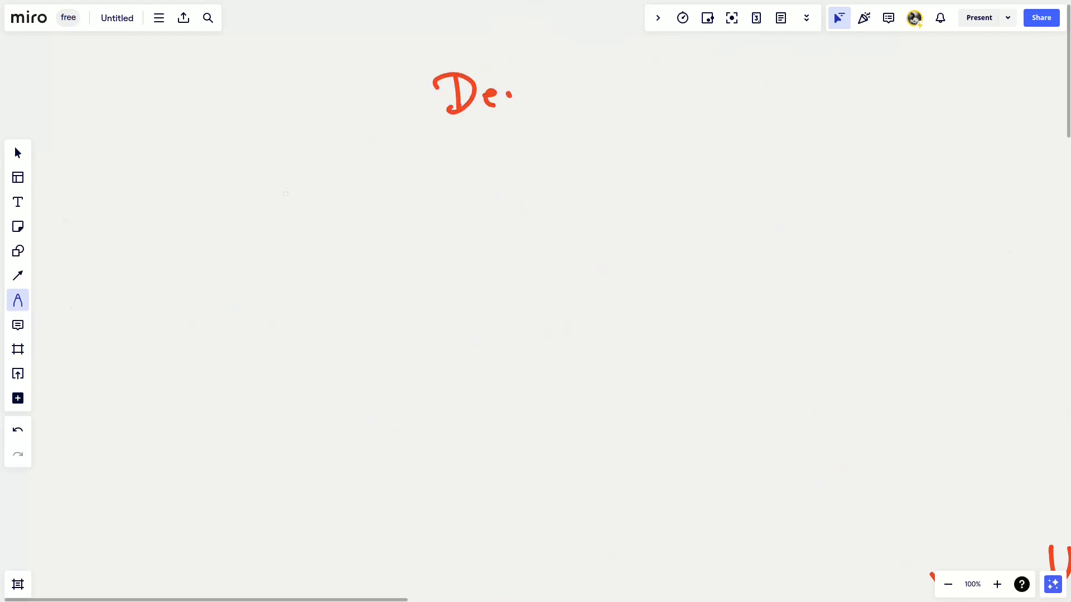
{"action": "left_click_drag", "start_coordinate": [505, 103], "coordinate": [601, 102]}
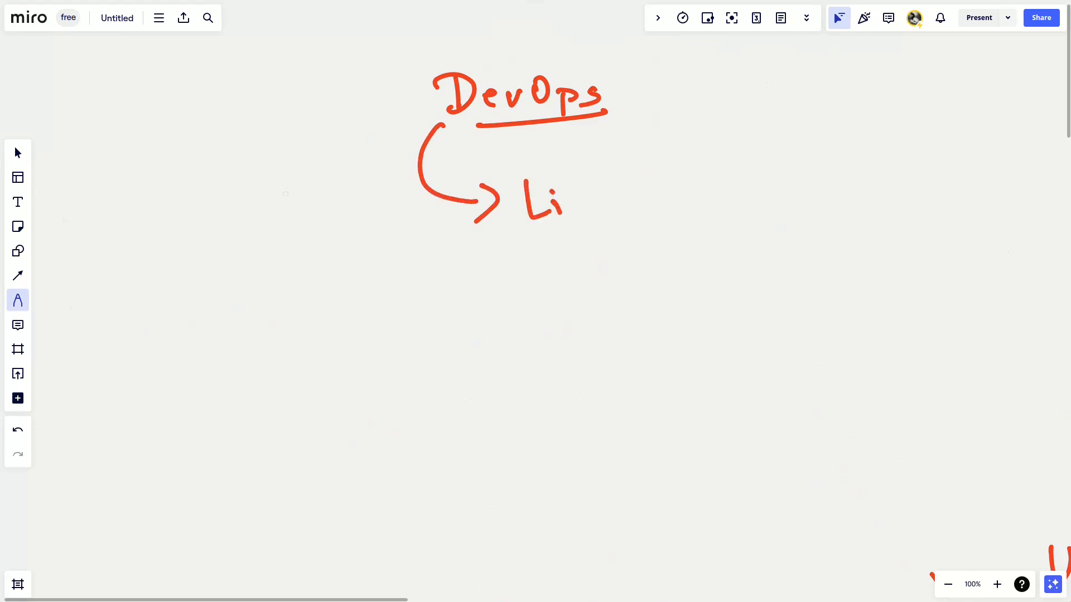
{"action": "left_click_drag", "start_coordinate": [560, 191], "coordinate": [641, 195]}
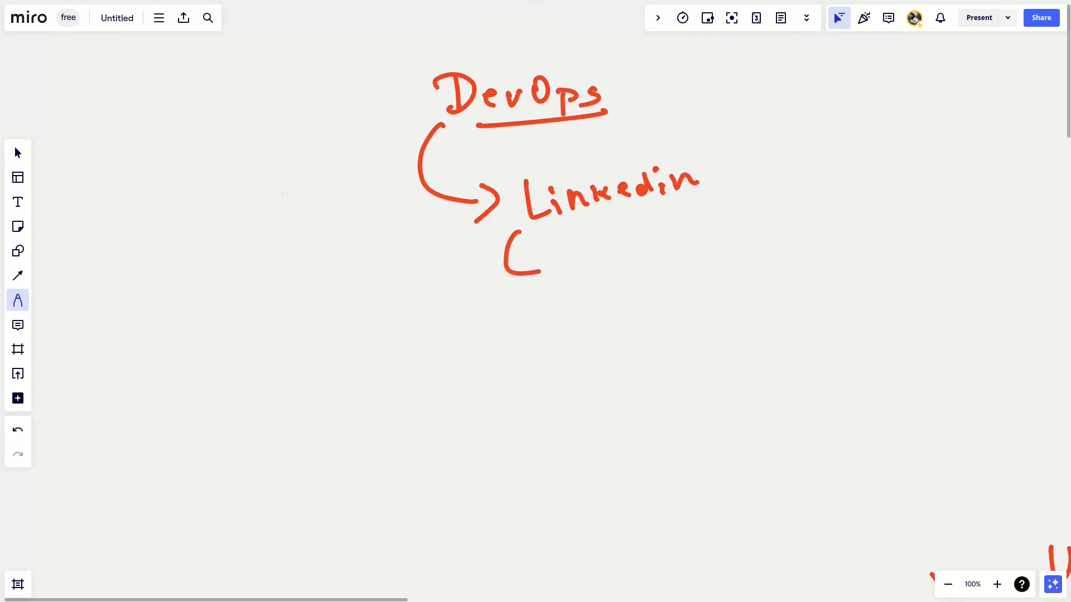
{"action": "left_click_drag", "start_coordinate": [506, 246], "coordinate": [642, 266]}
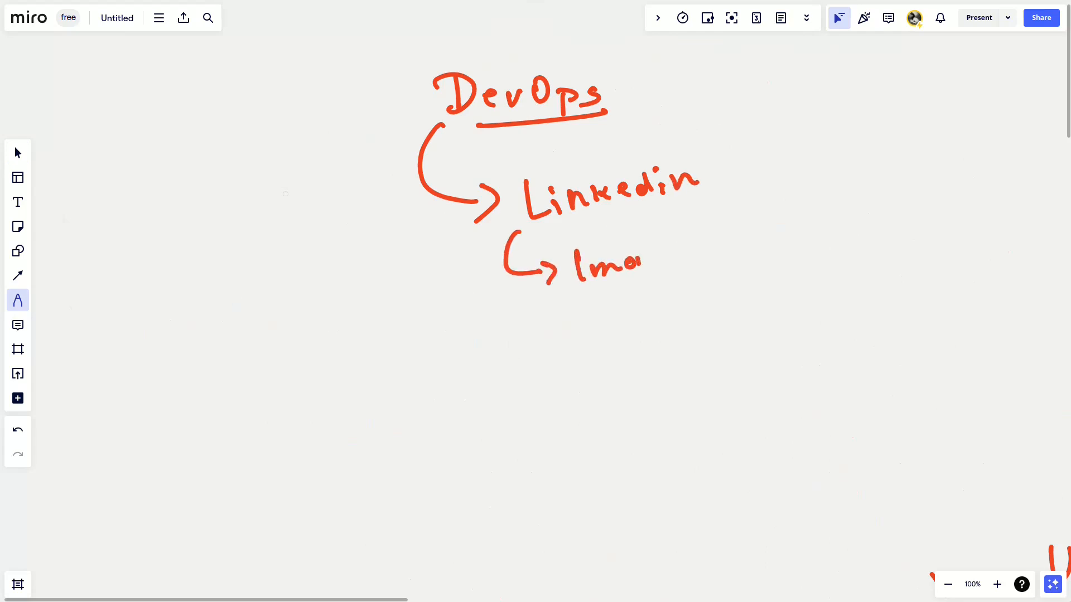
{"action": "left_click_drag", "start_coordinate": [642, 256], "coordinate": [704, 253]}
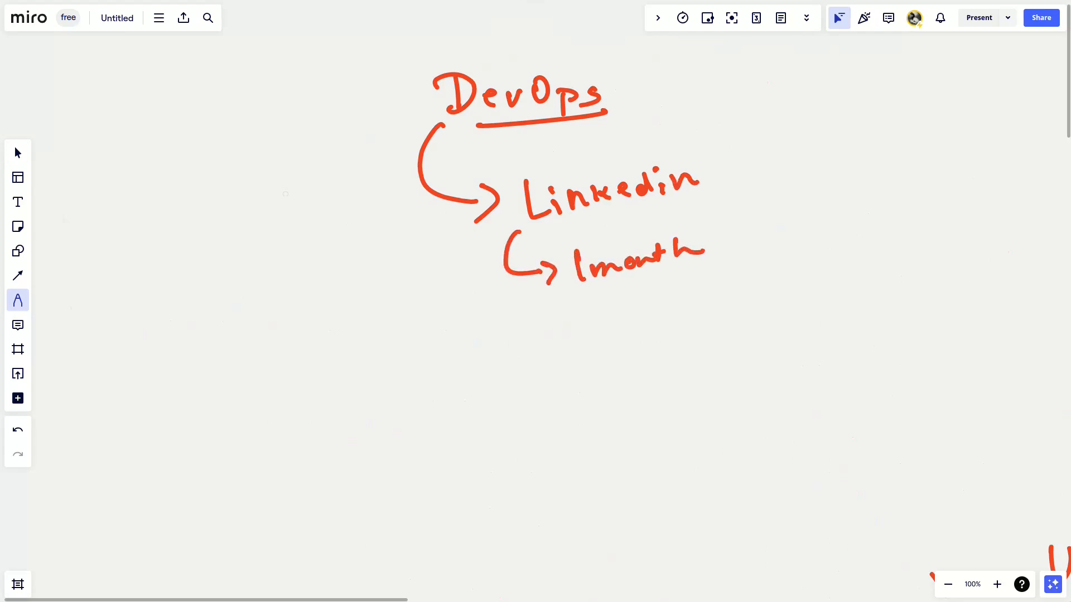
{"action": "left_click_drag", "start_coordinate": [594, 294], "coordinate": [697, 262]}
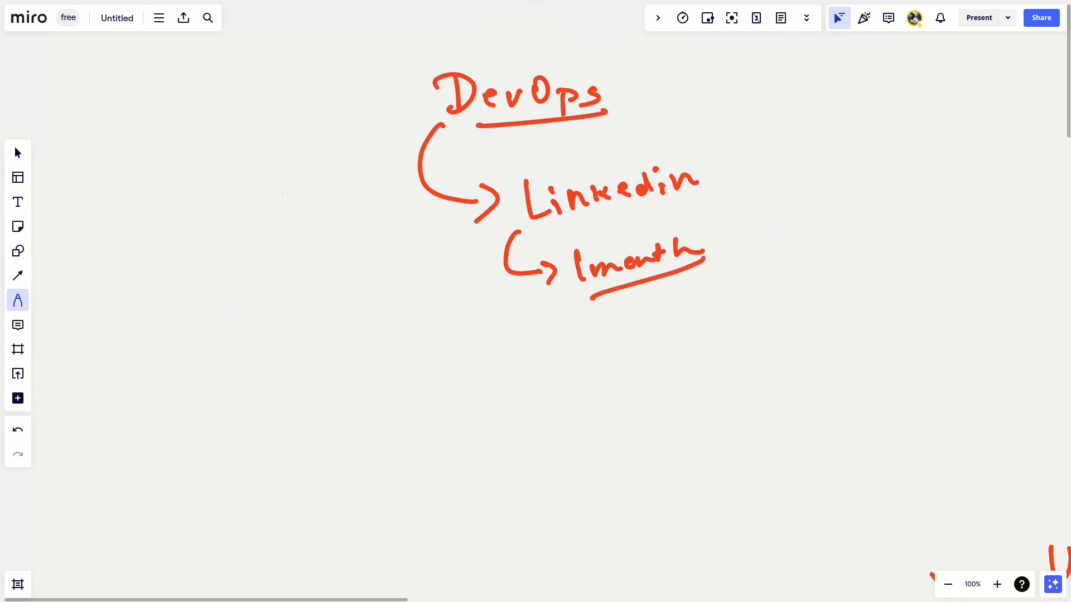